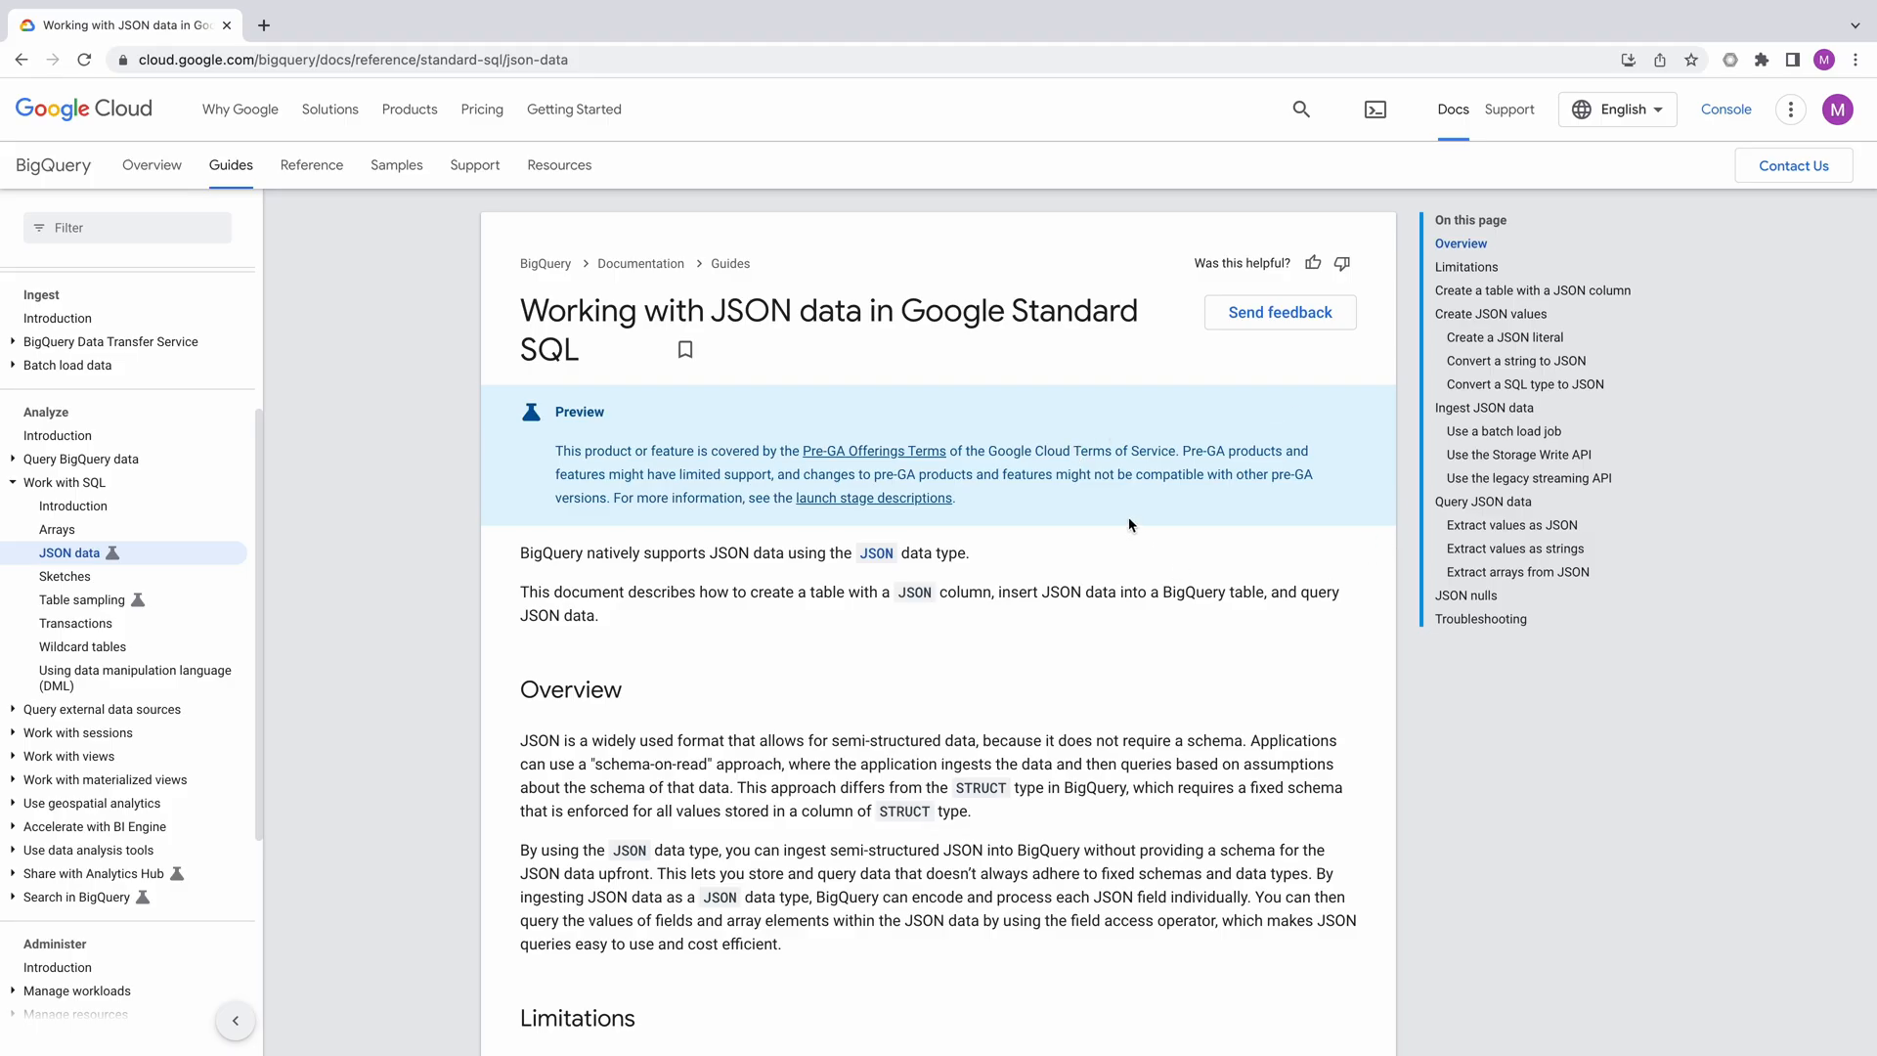
mouse_move(952, 983)
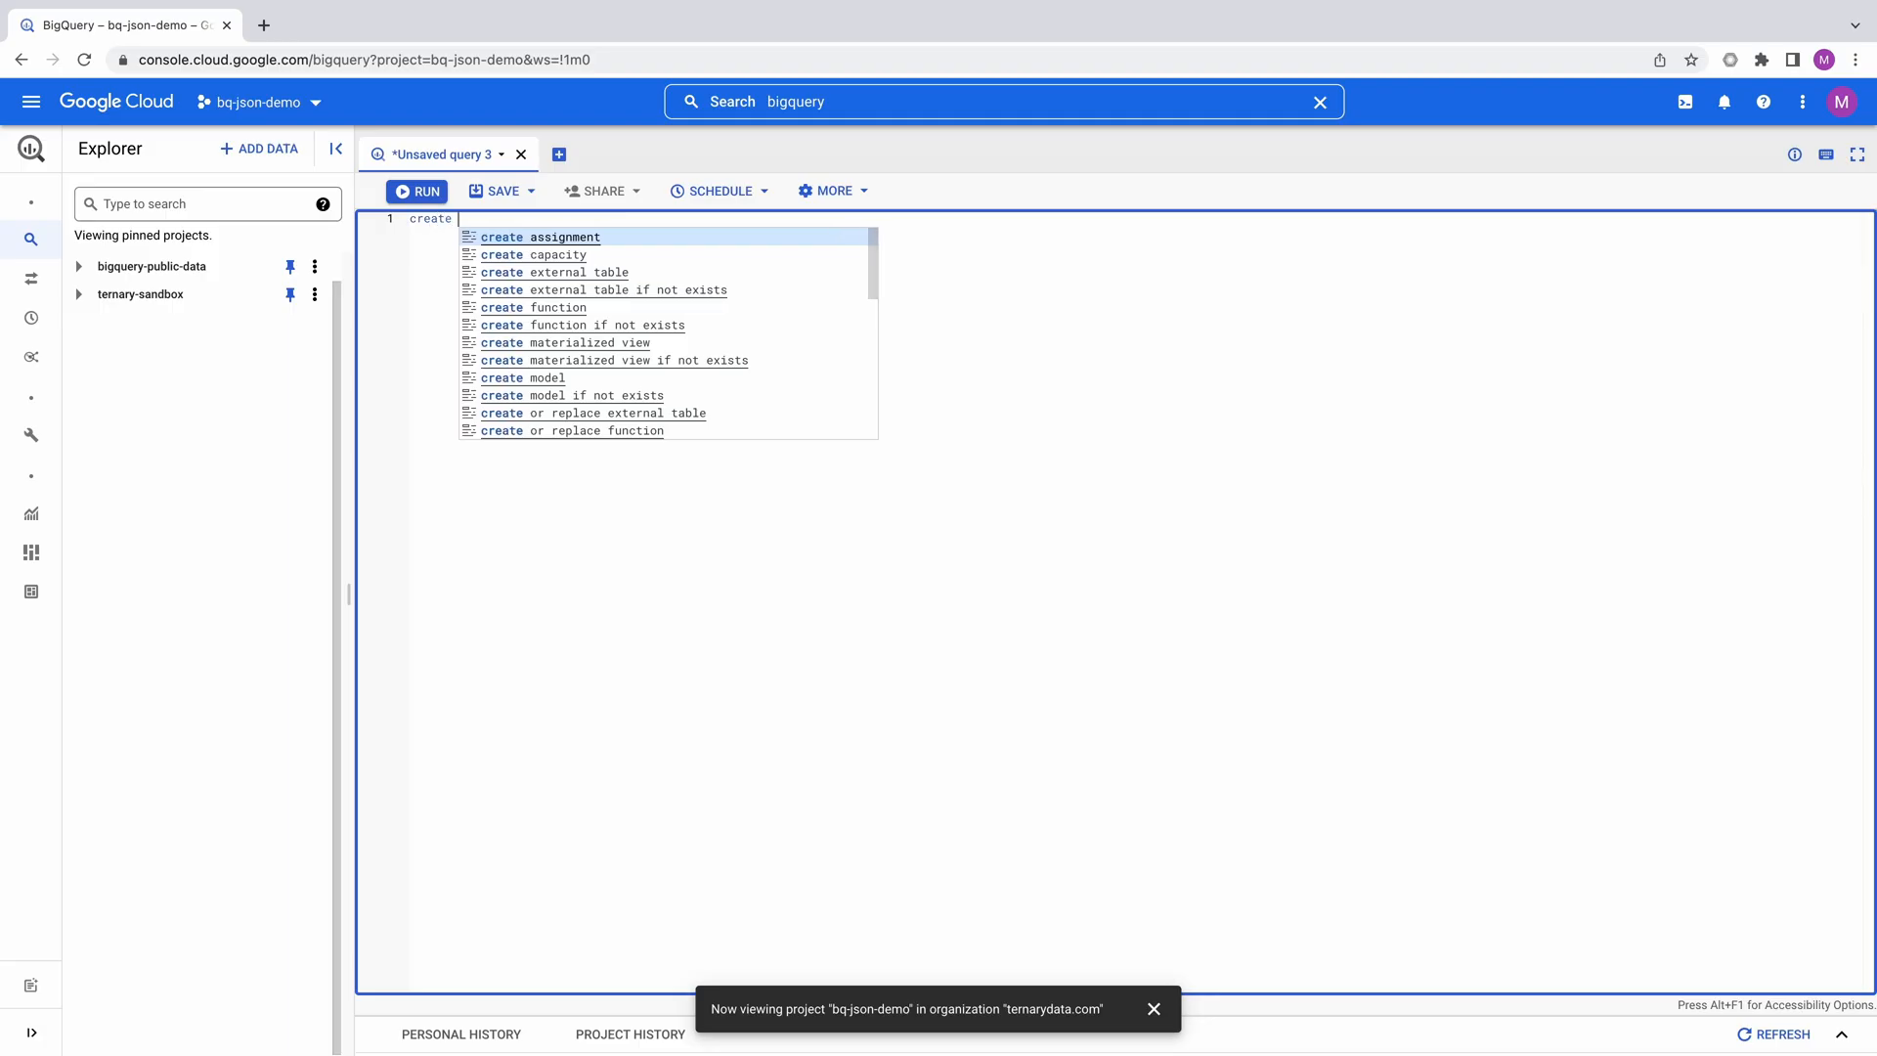
- Run create schema mydataset; and expand bq-json-demo to show the new mydataset
type("schema")
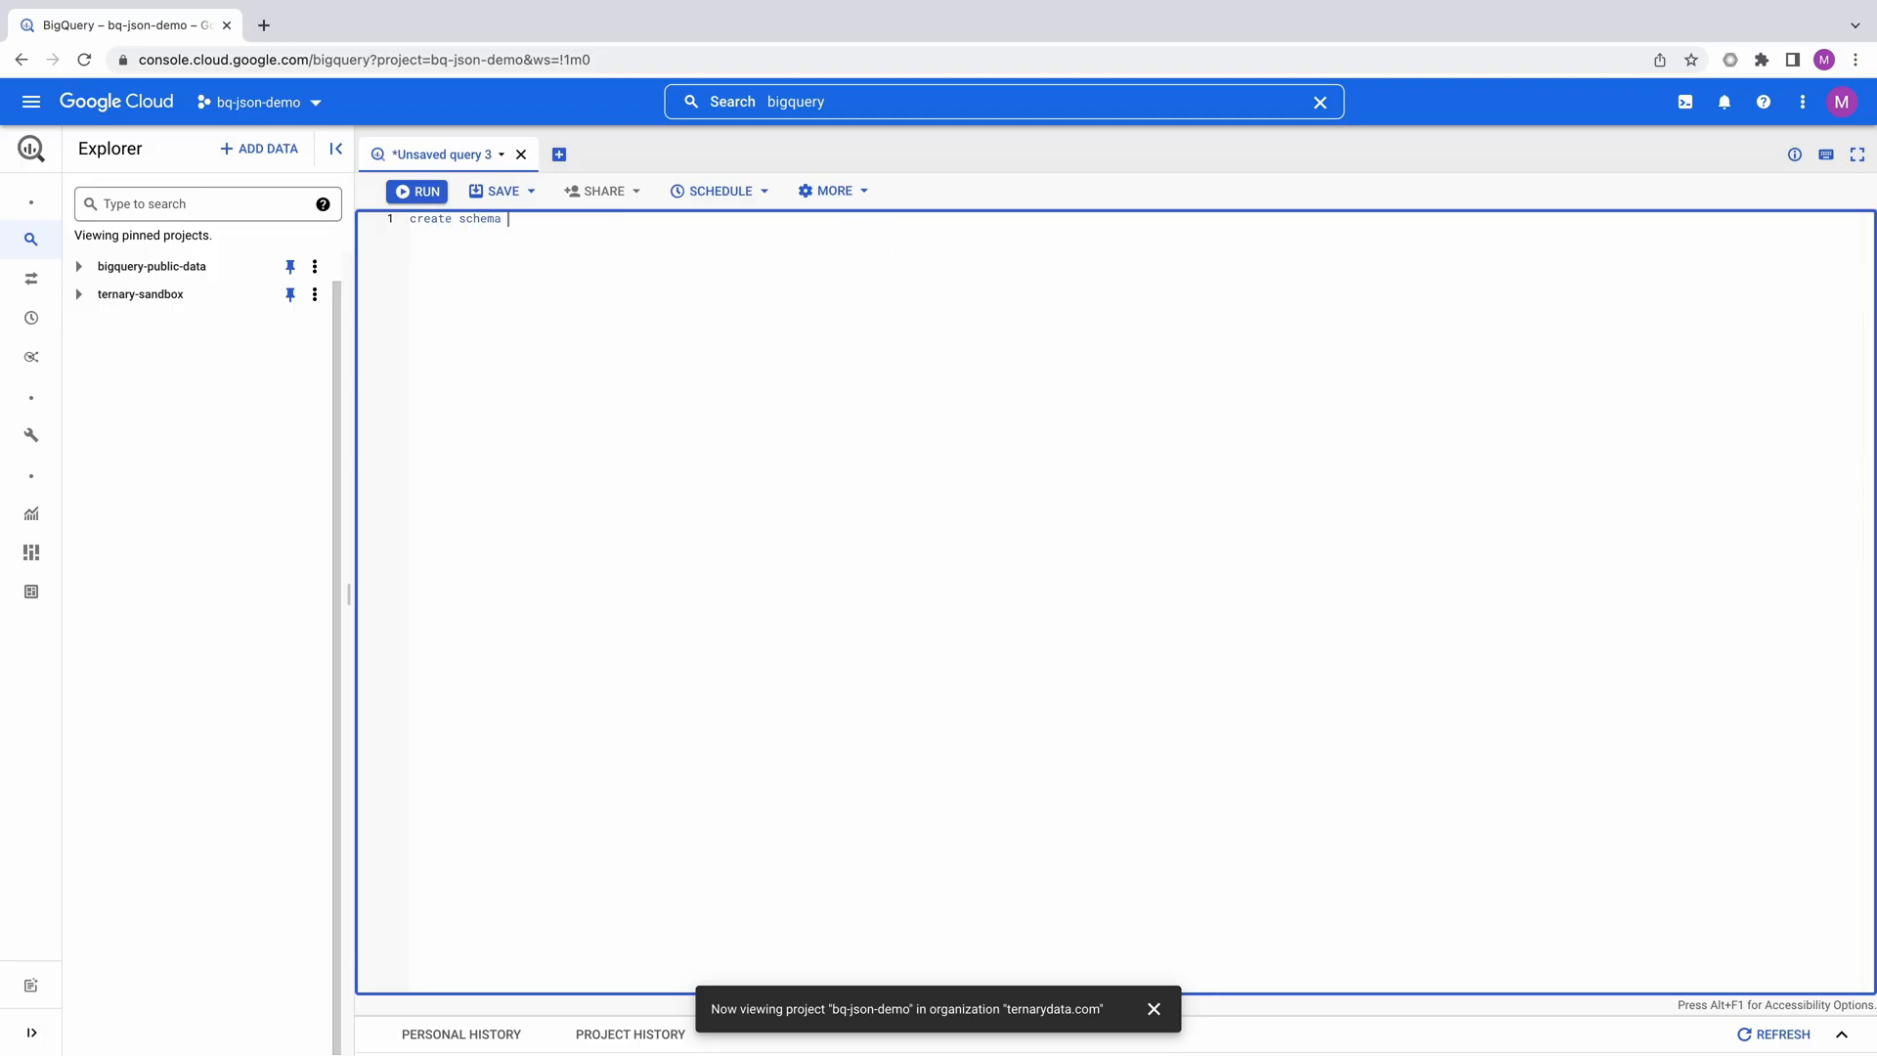
type("mydataset;")
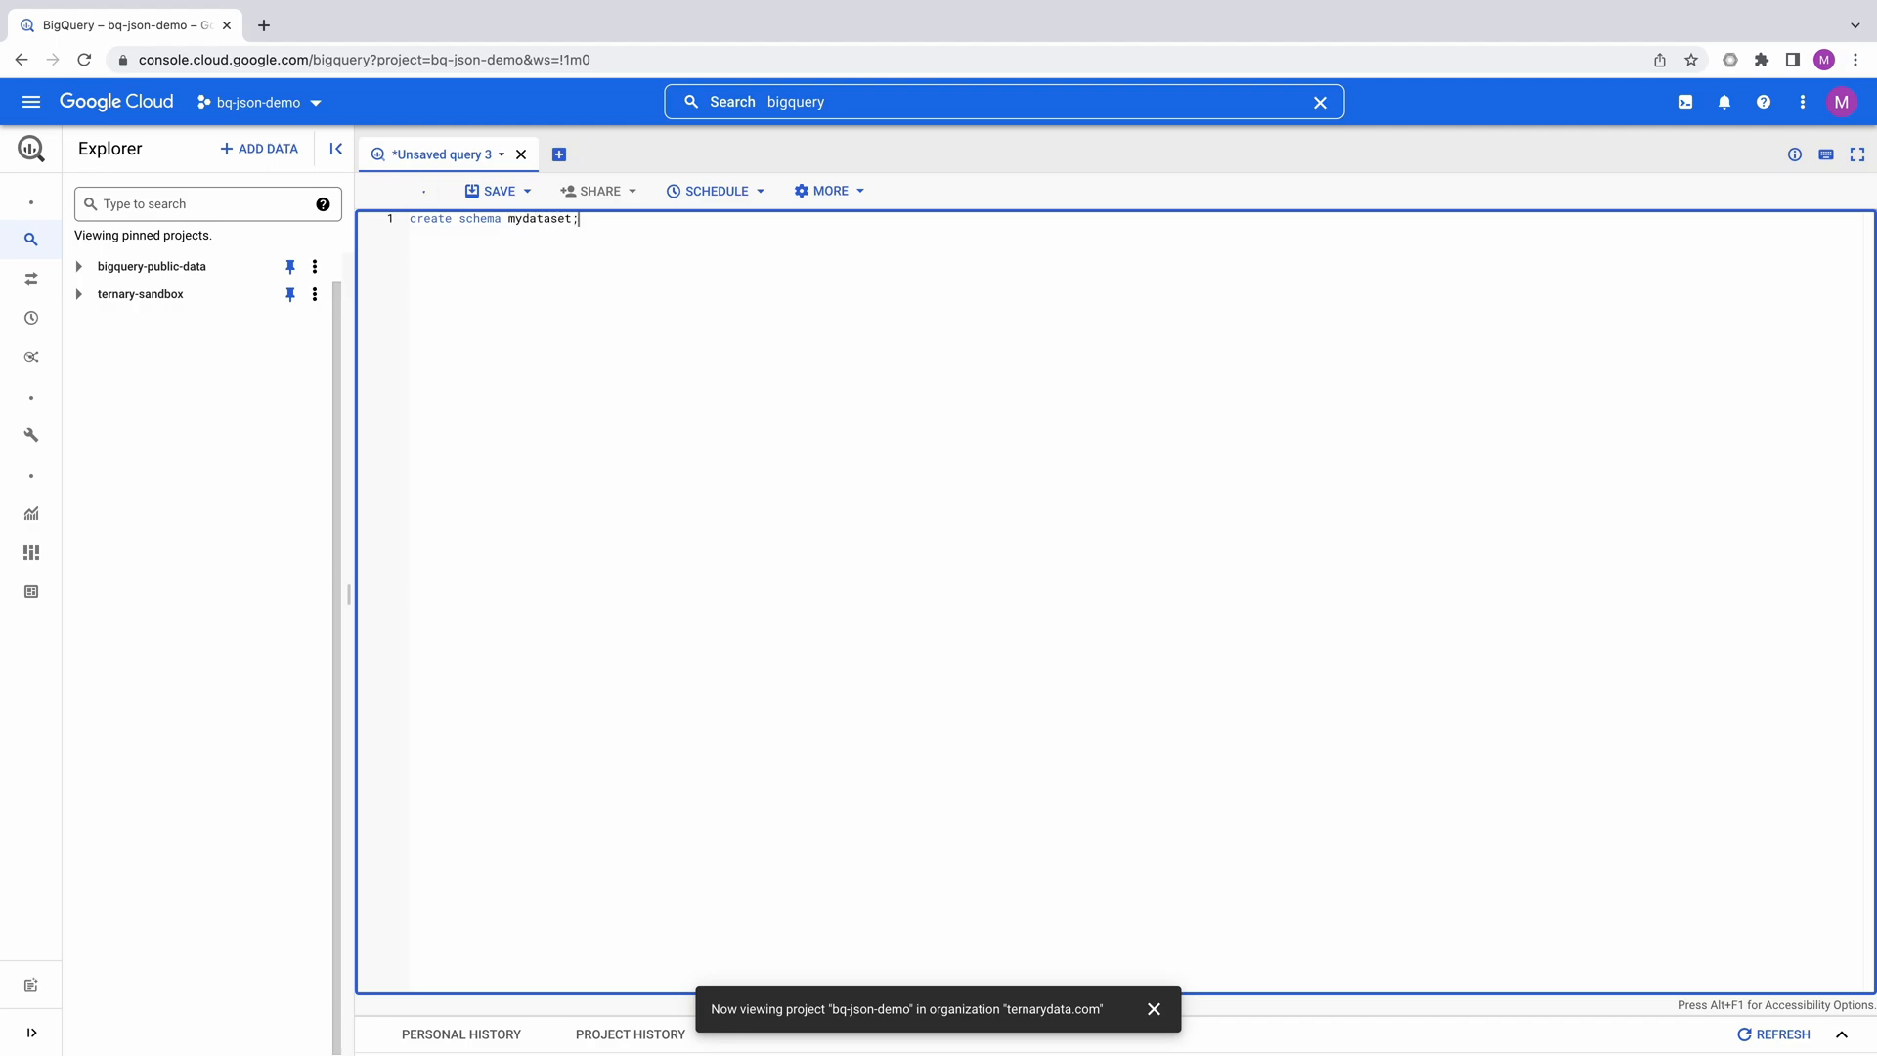
left_click(424, 190)
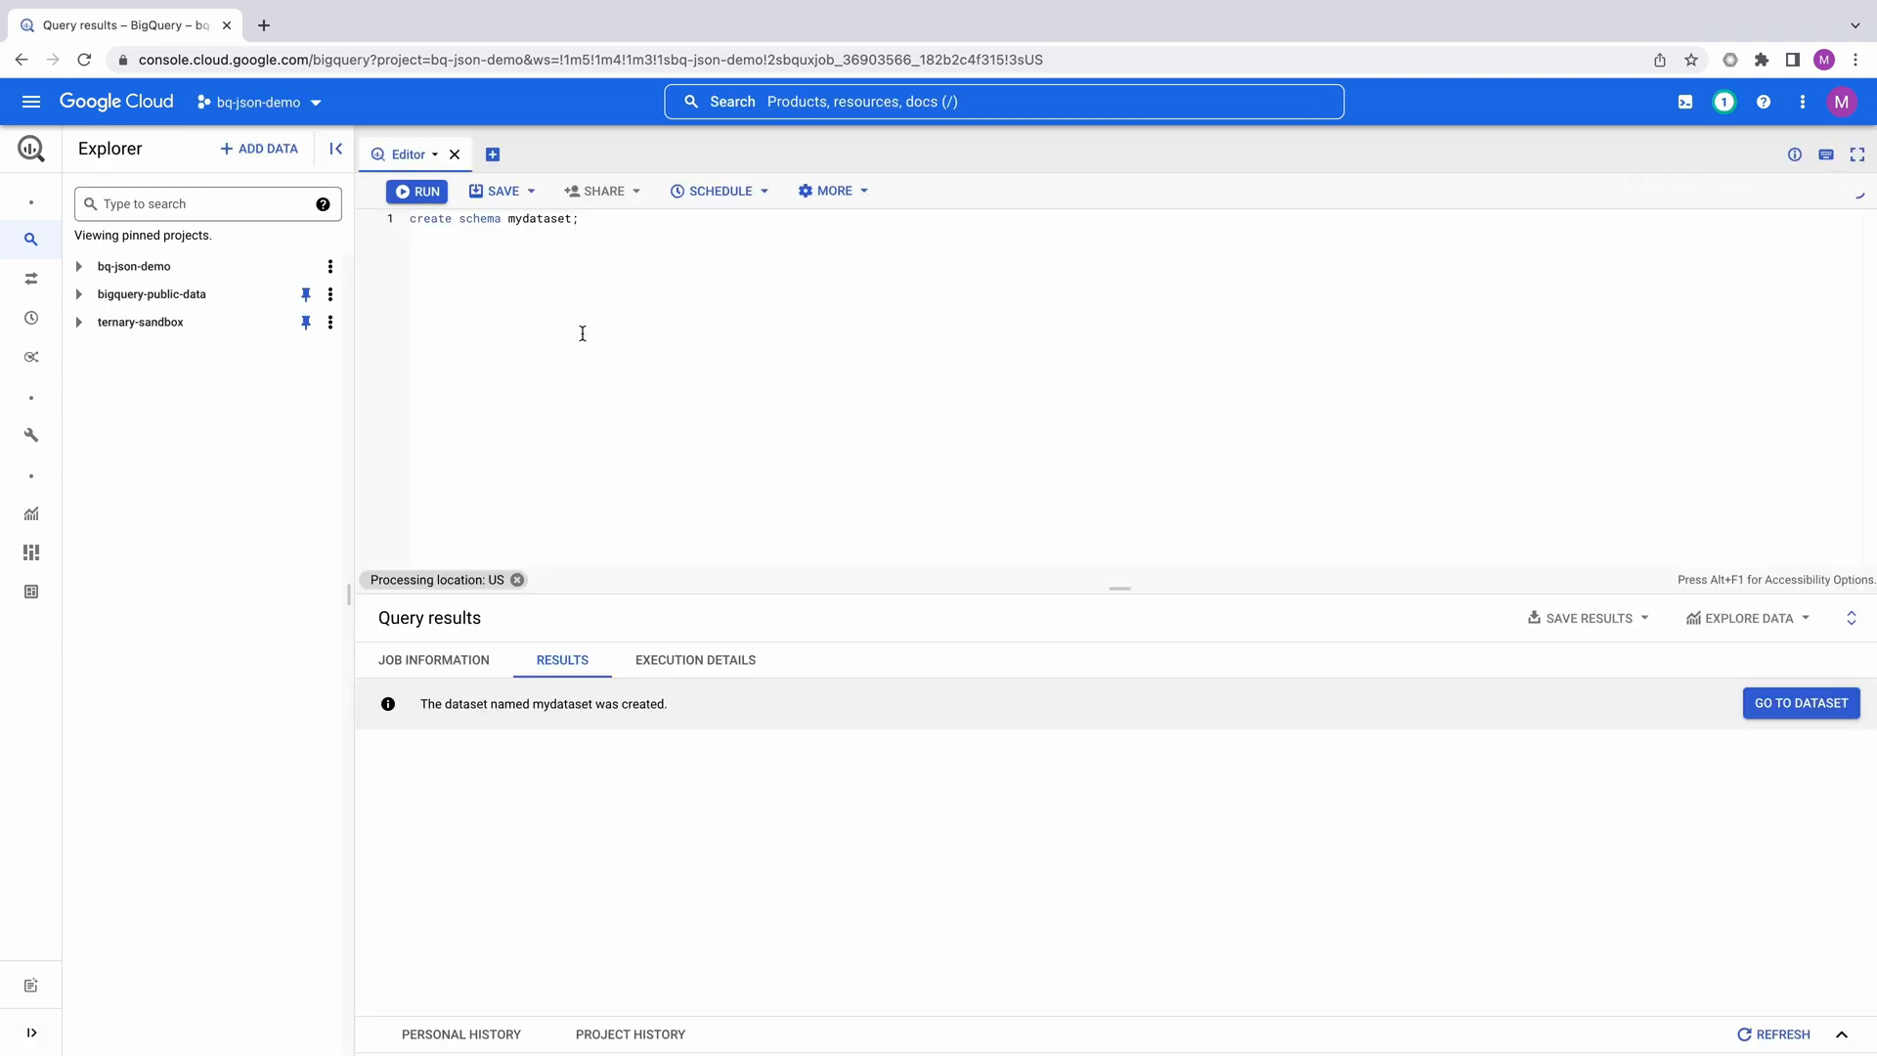
left_click(416, 192)
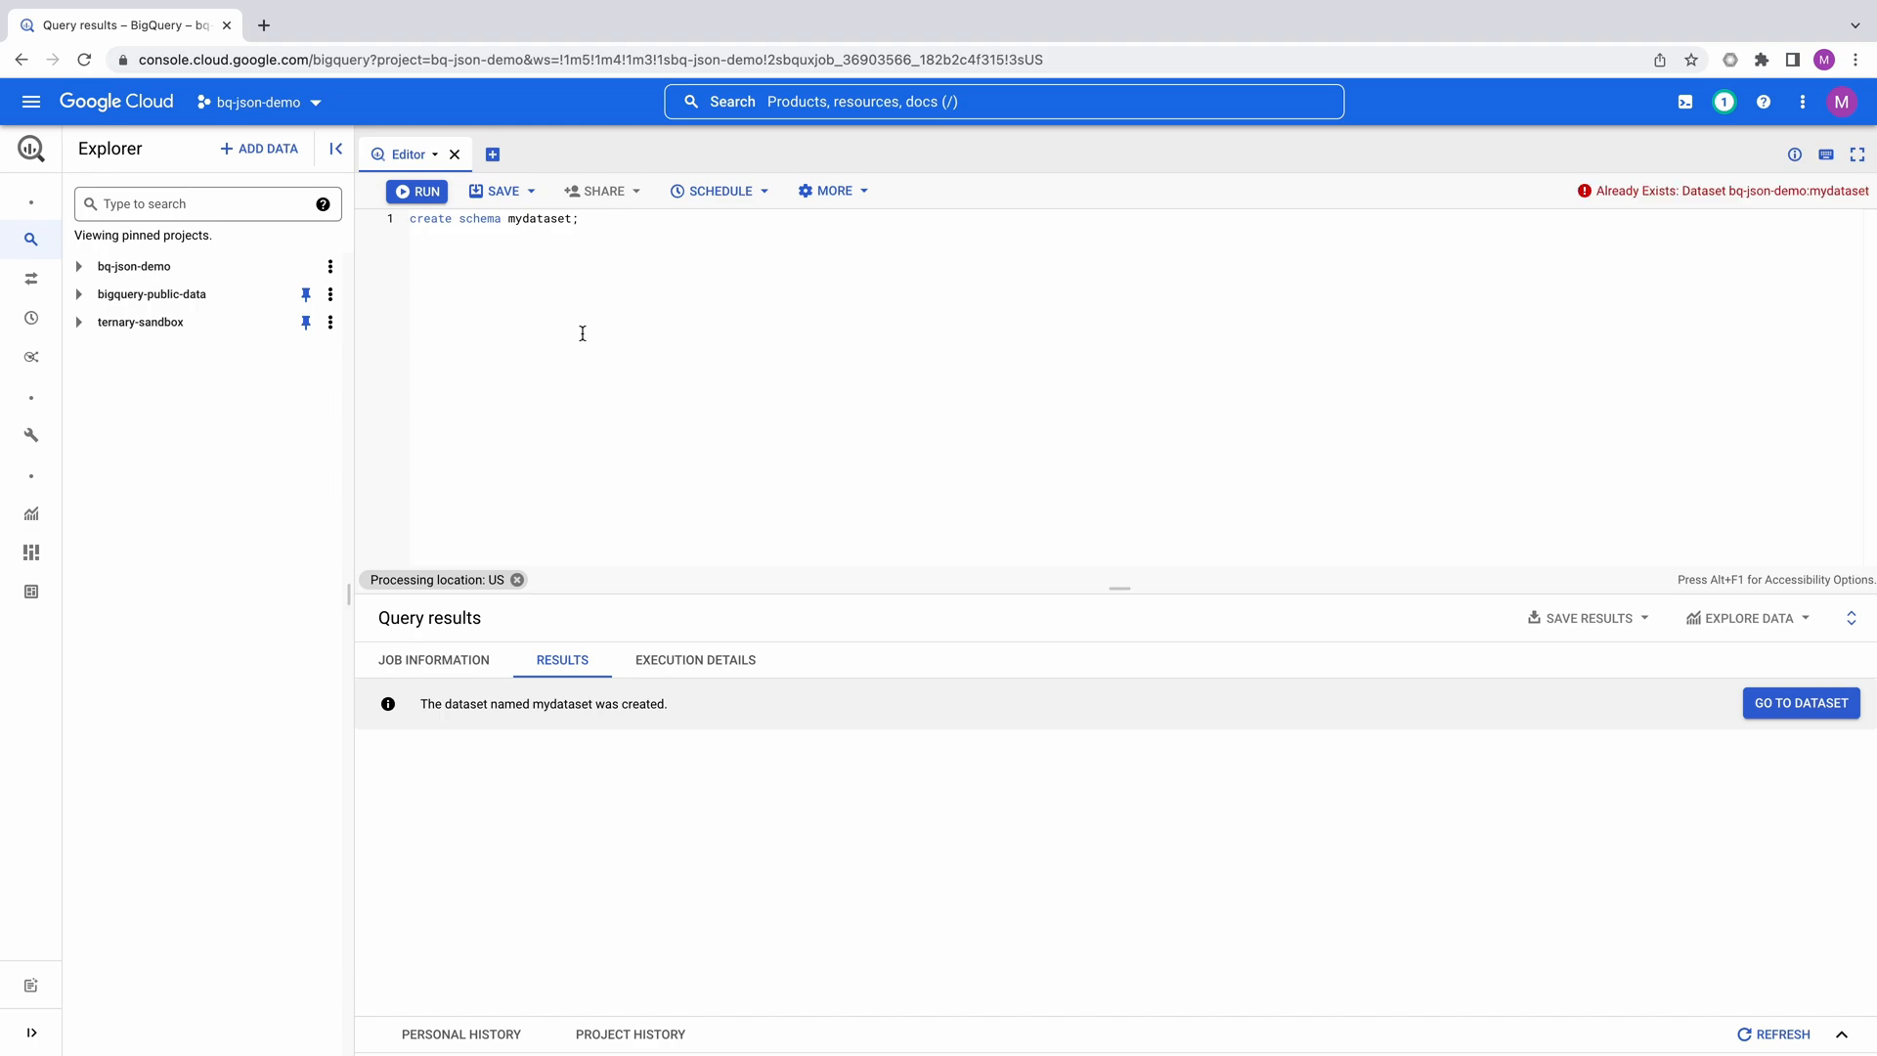
left_click(78, 266)
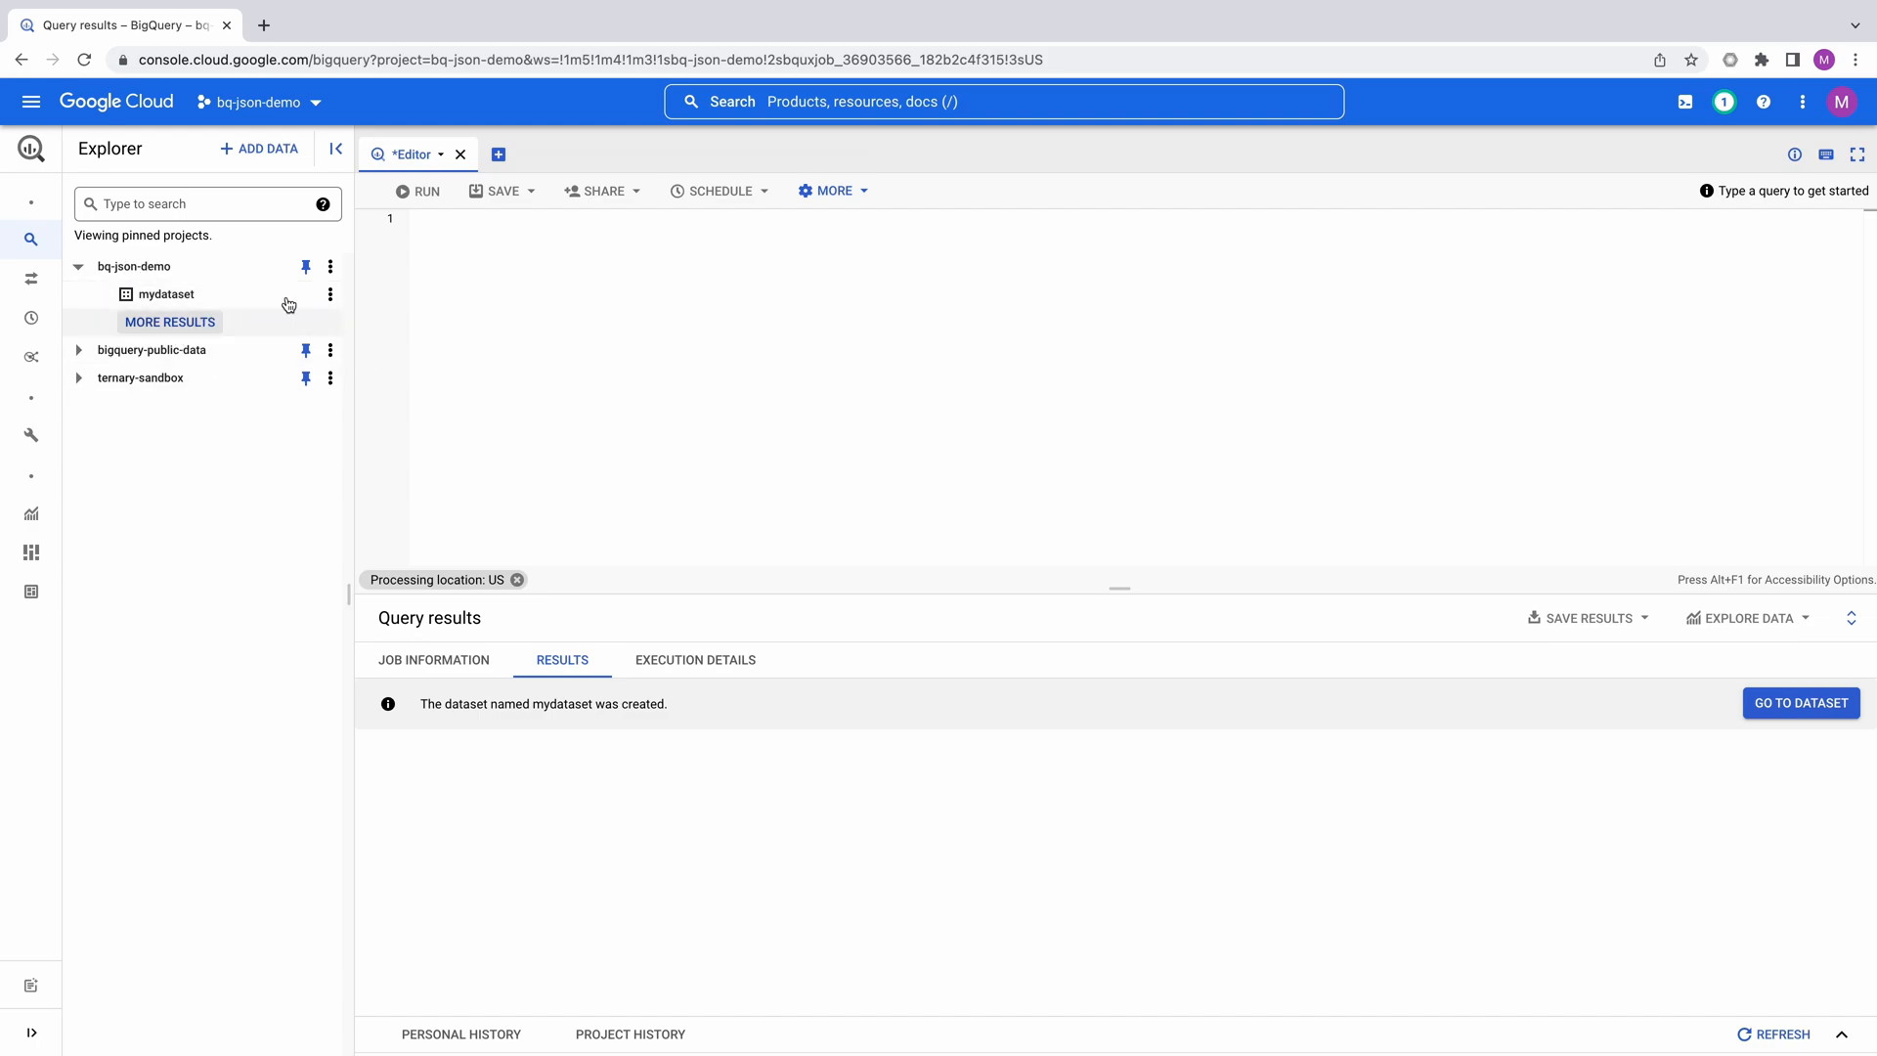
- Run CREATE TABLE mydataset.table1(id INT64, cart JSON); to create the table
type("CREATE TABLE mydataset.table1(\\n  id INT64,\\n  cart JSON\\n);")
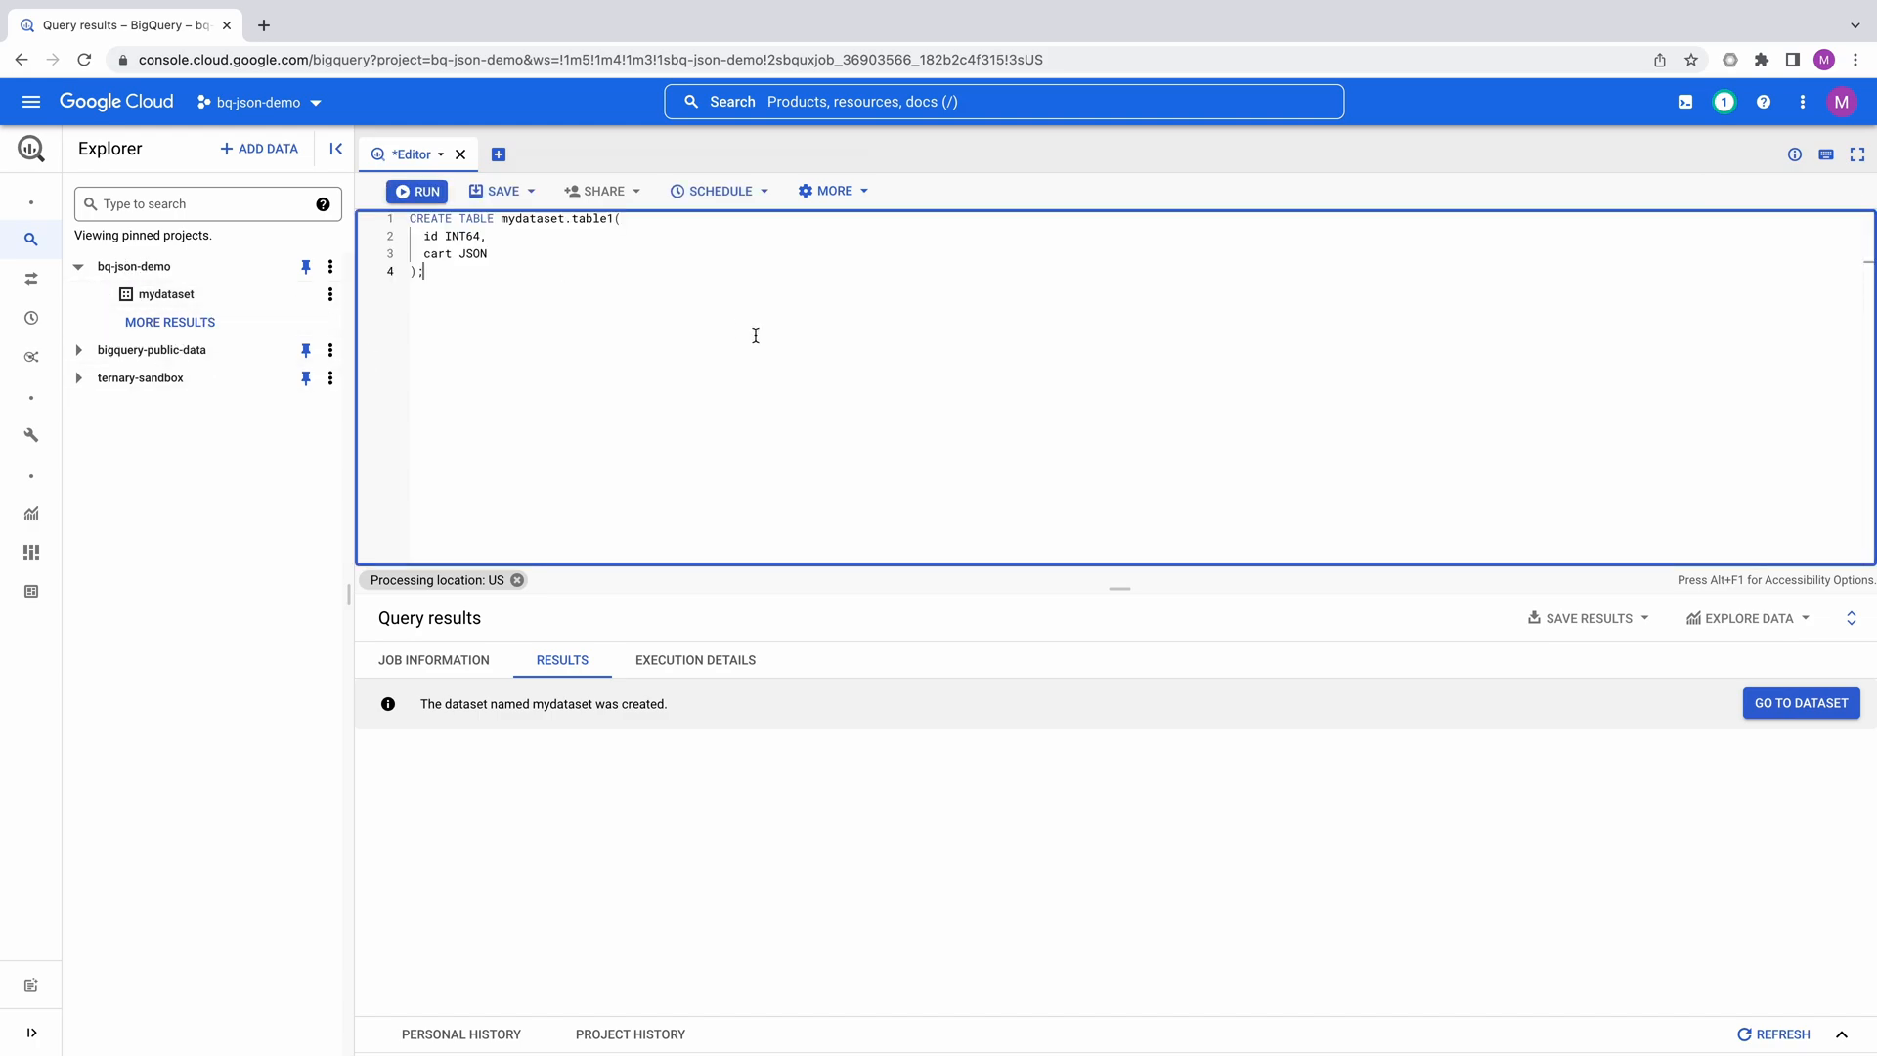
left_click(415, 190)
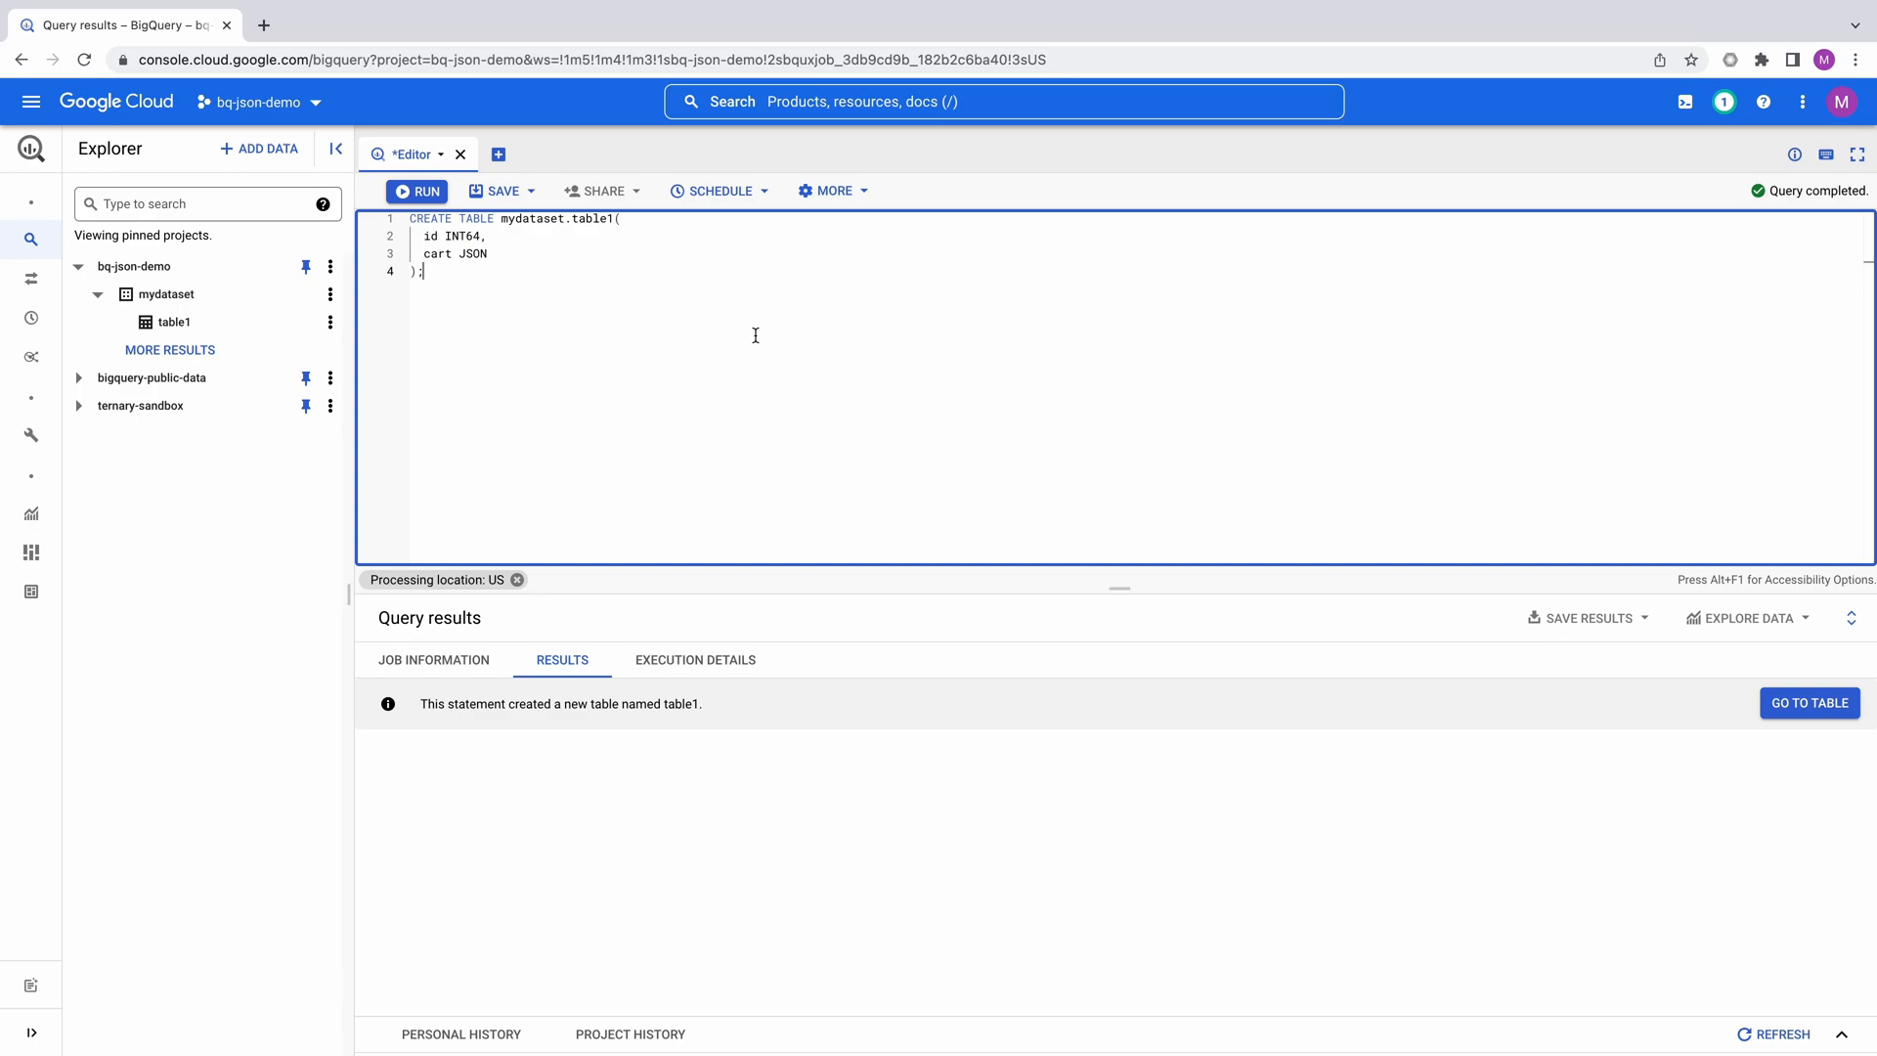
left_click(416, 189)
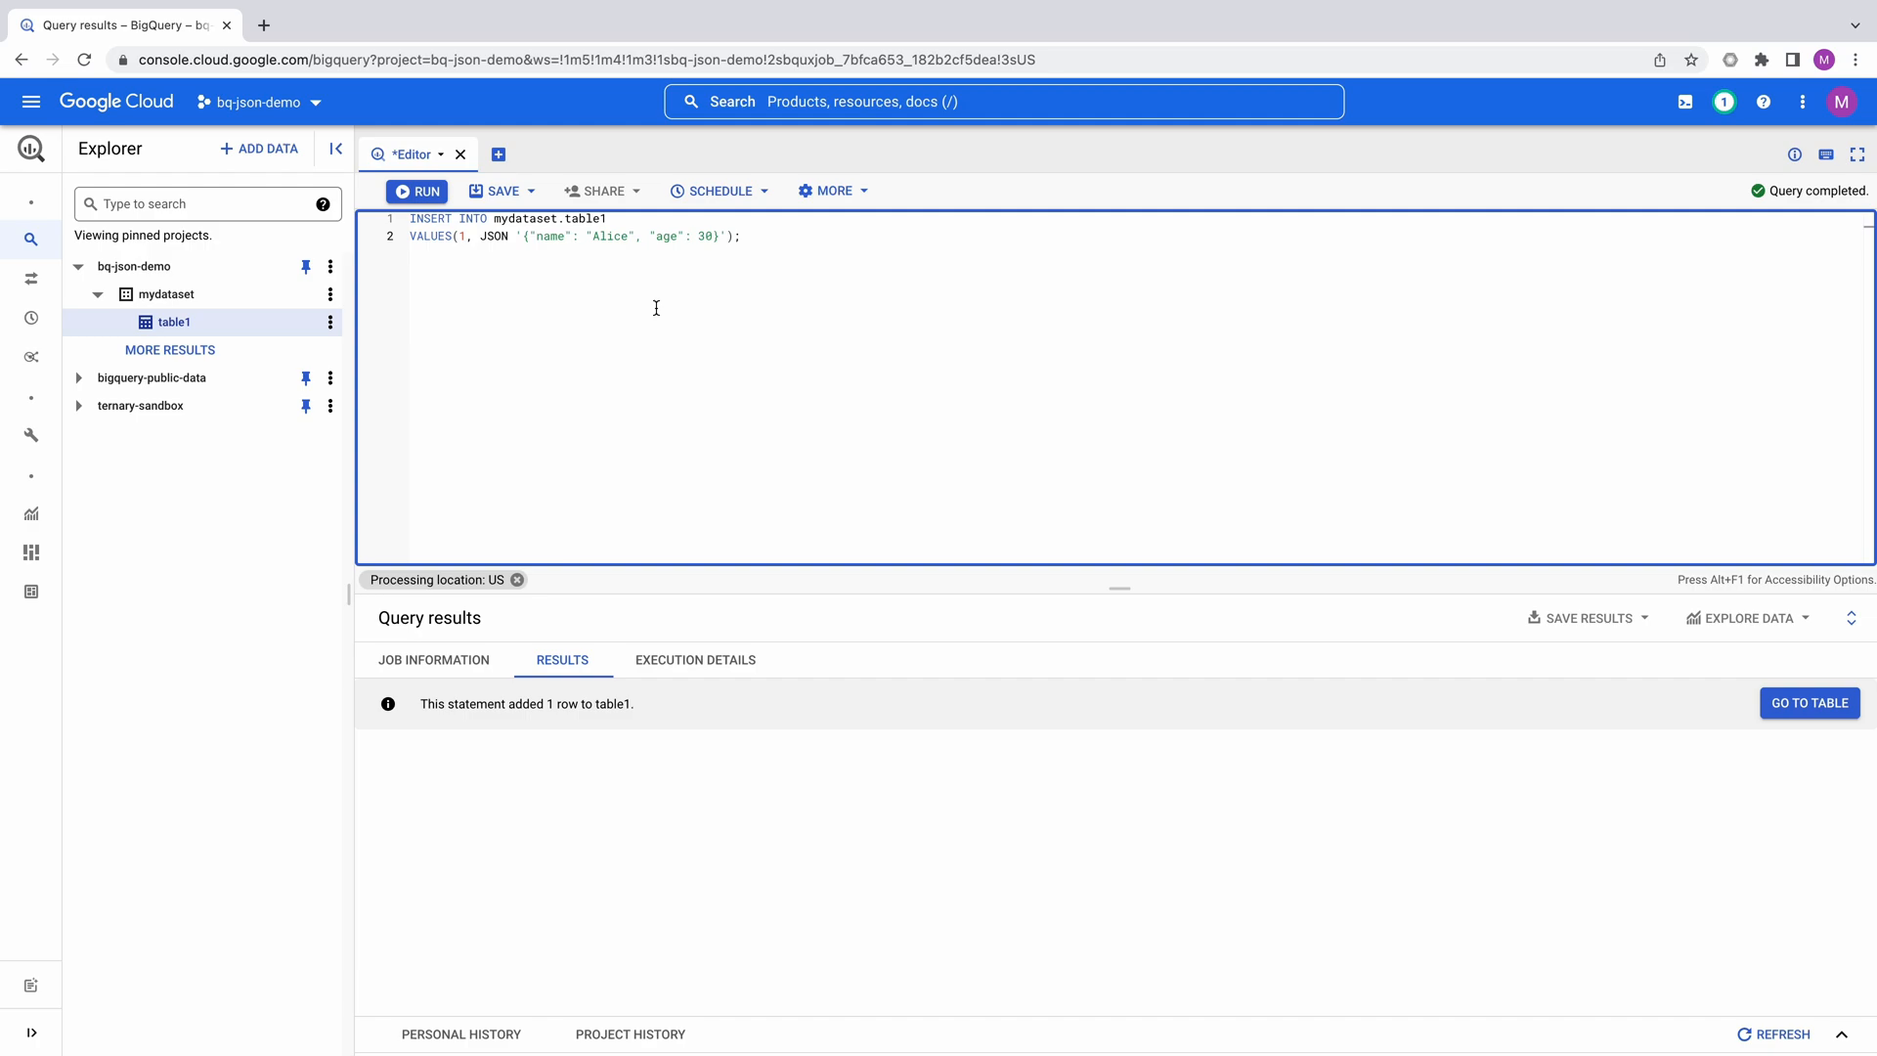
- Insert row 1 with JSON cart {"name": "Alice", "age": 30} into table1
left_click(416, 190)
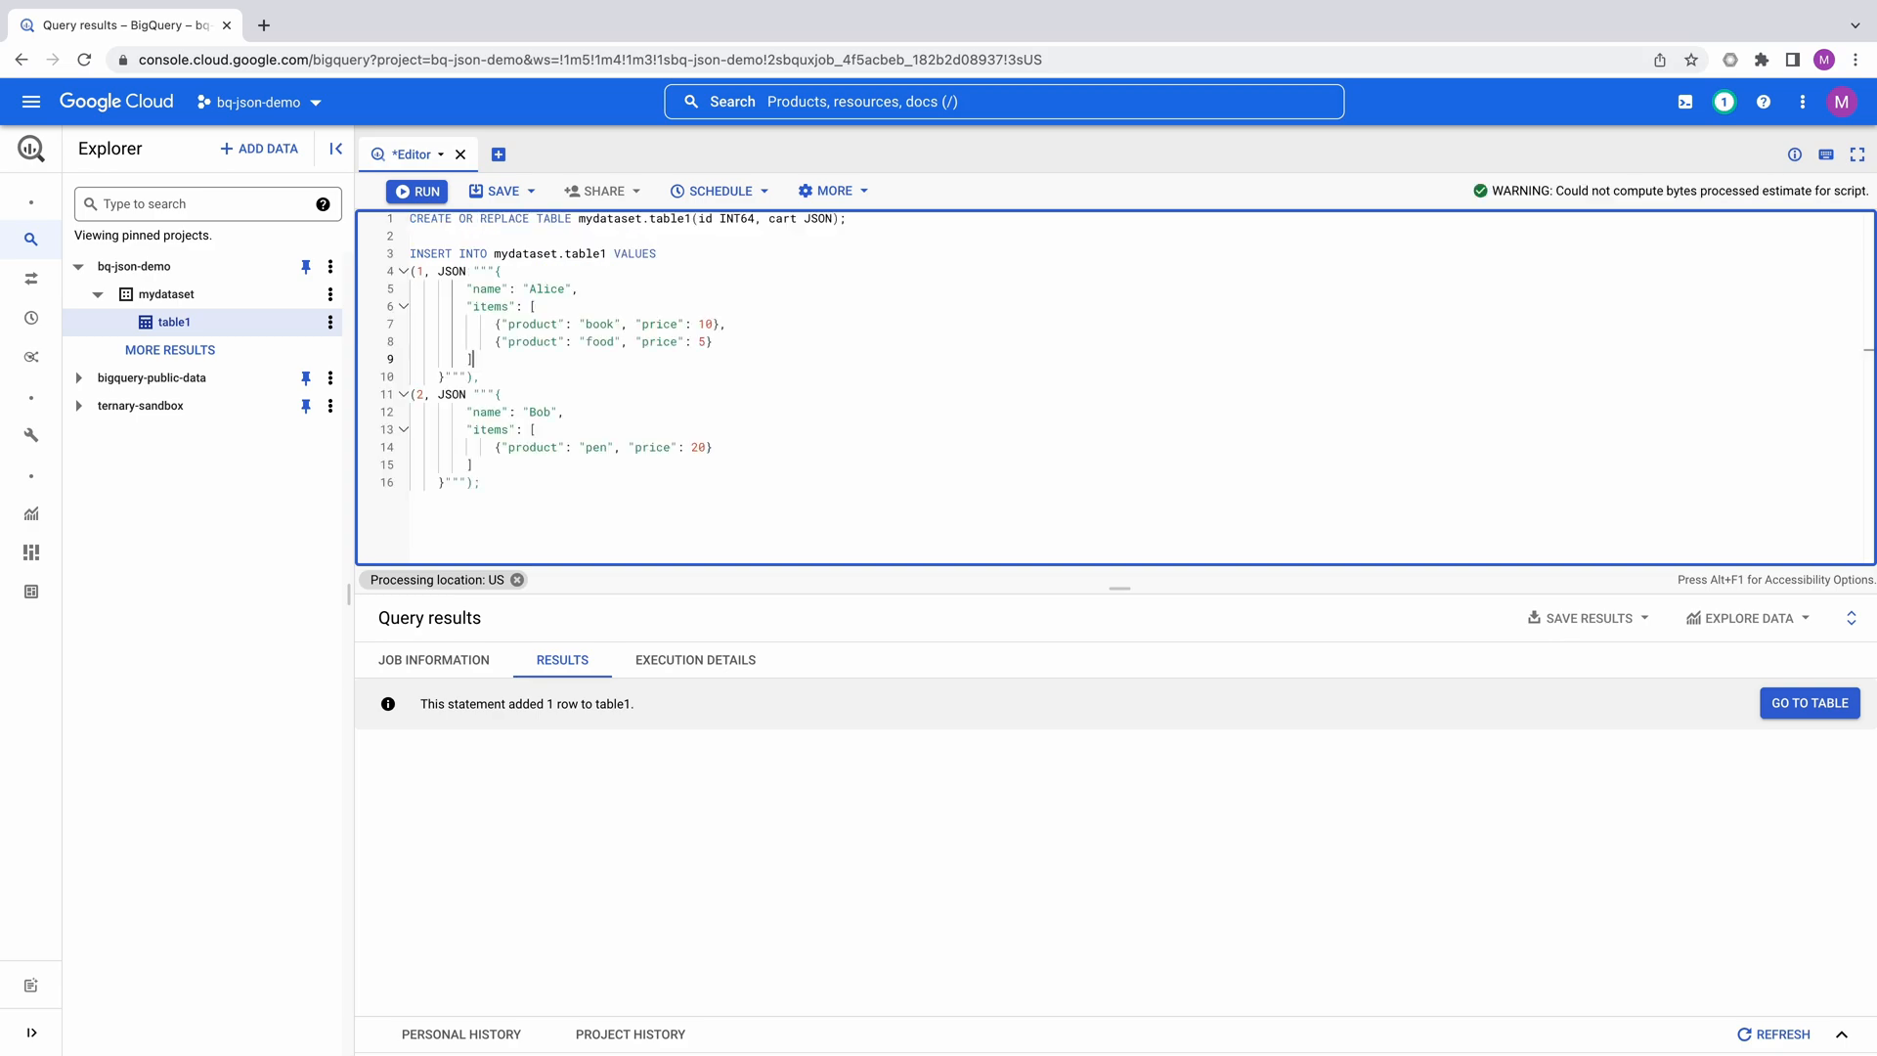
- Remove the CREATE OR REPLACE line and run the INSERT of Alice's and Bob's item carts
double_click(430, 252)
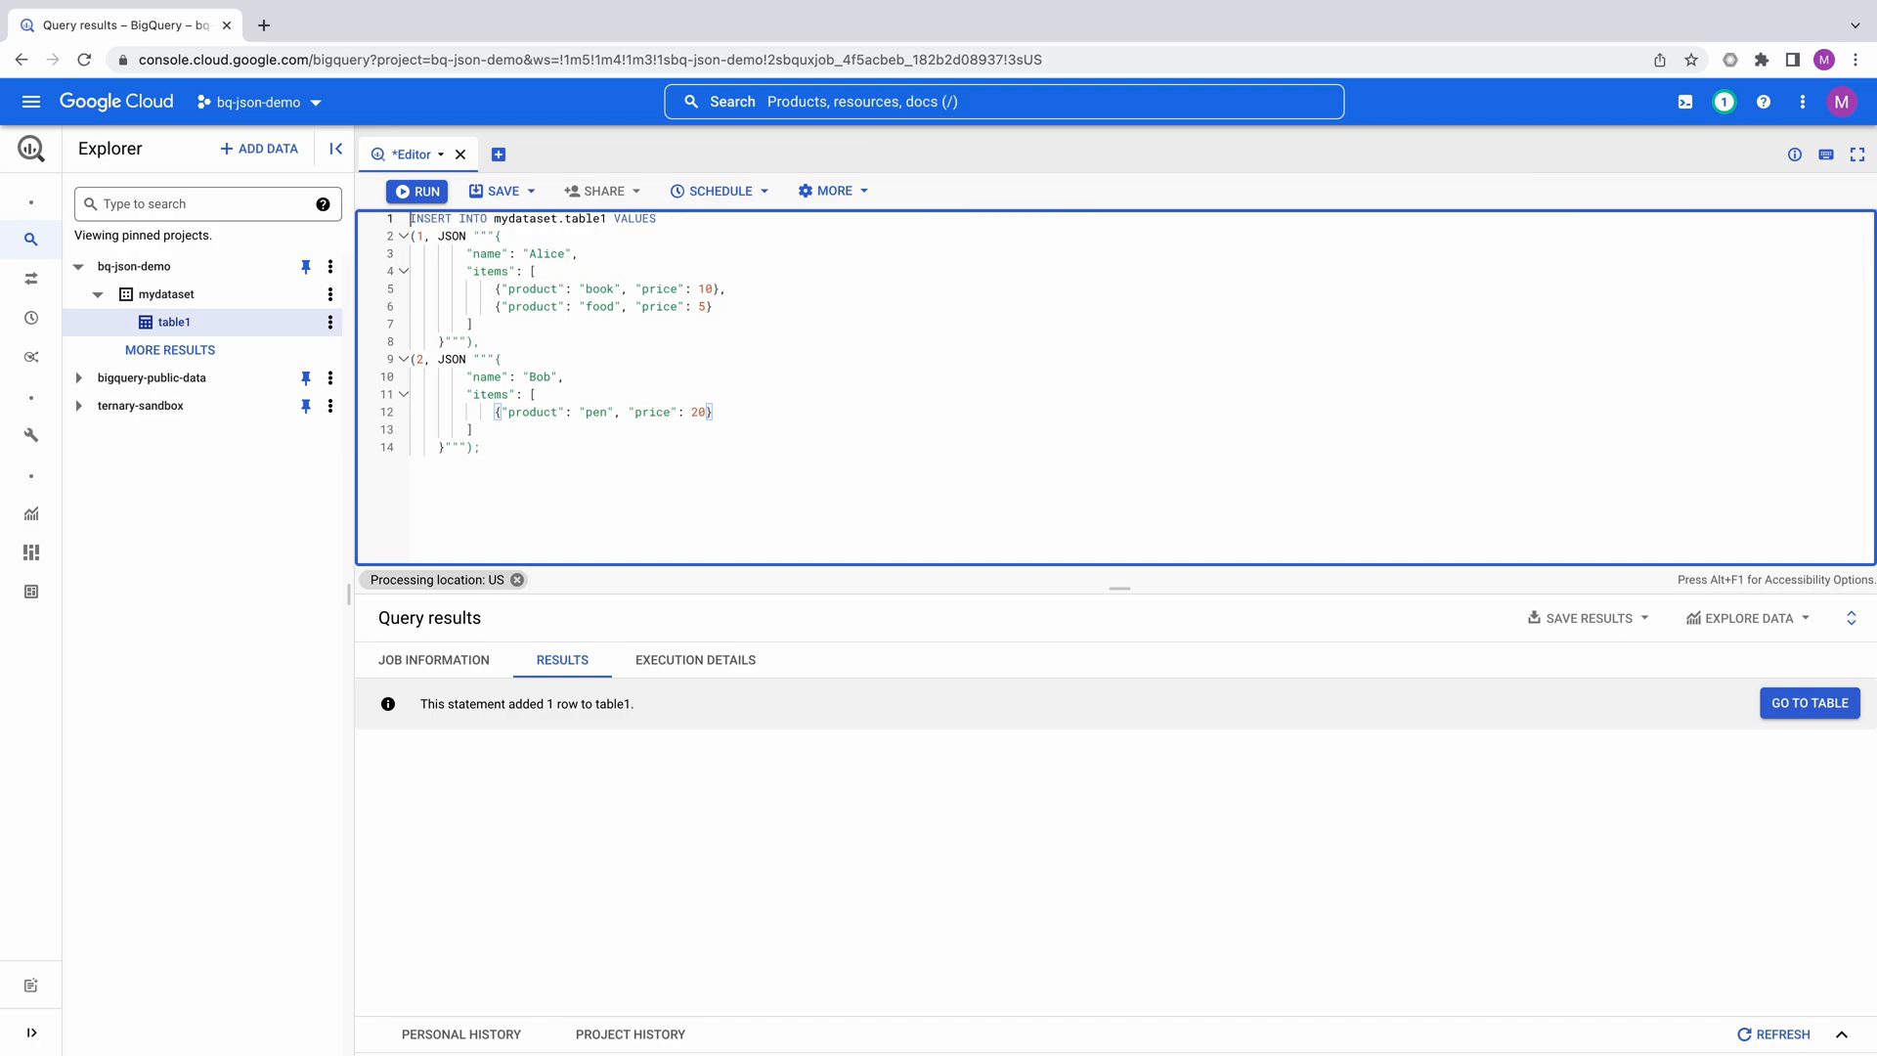
left_click(416, 189)
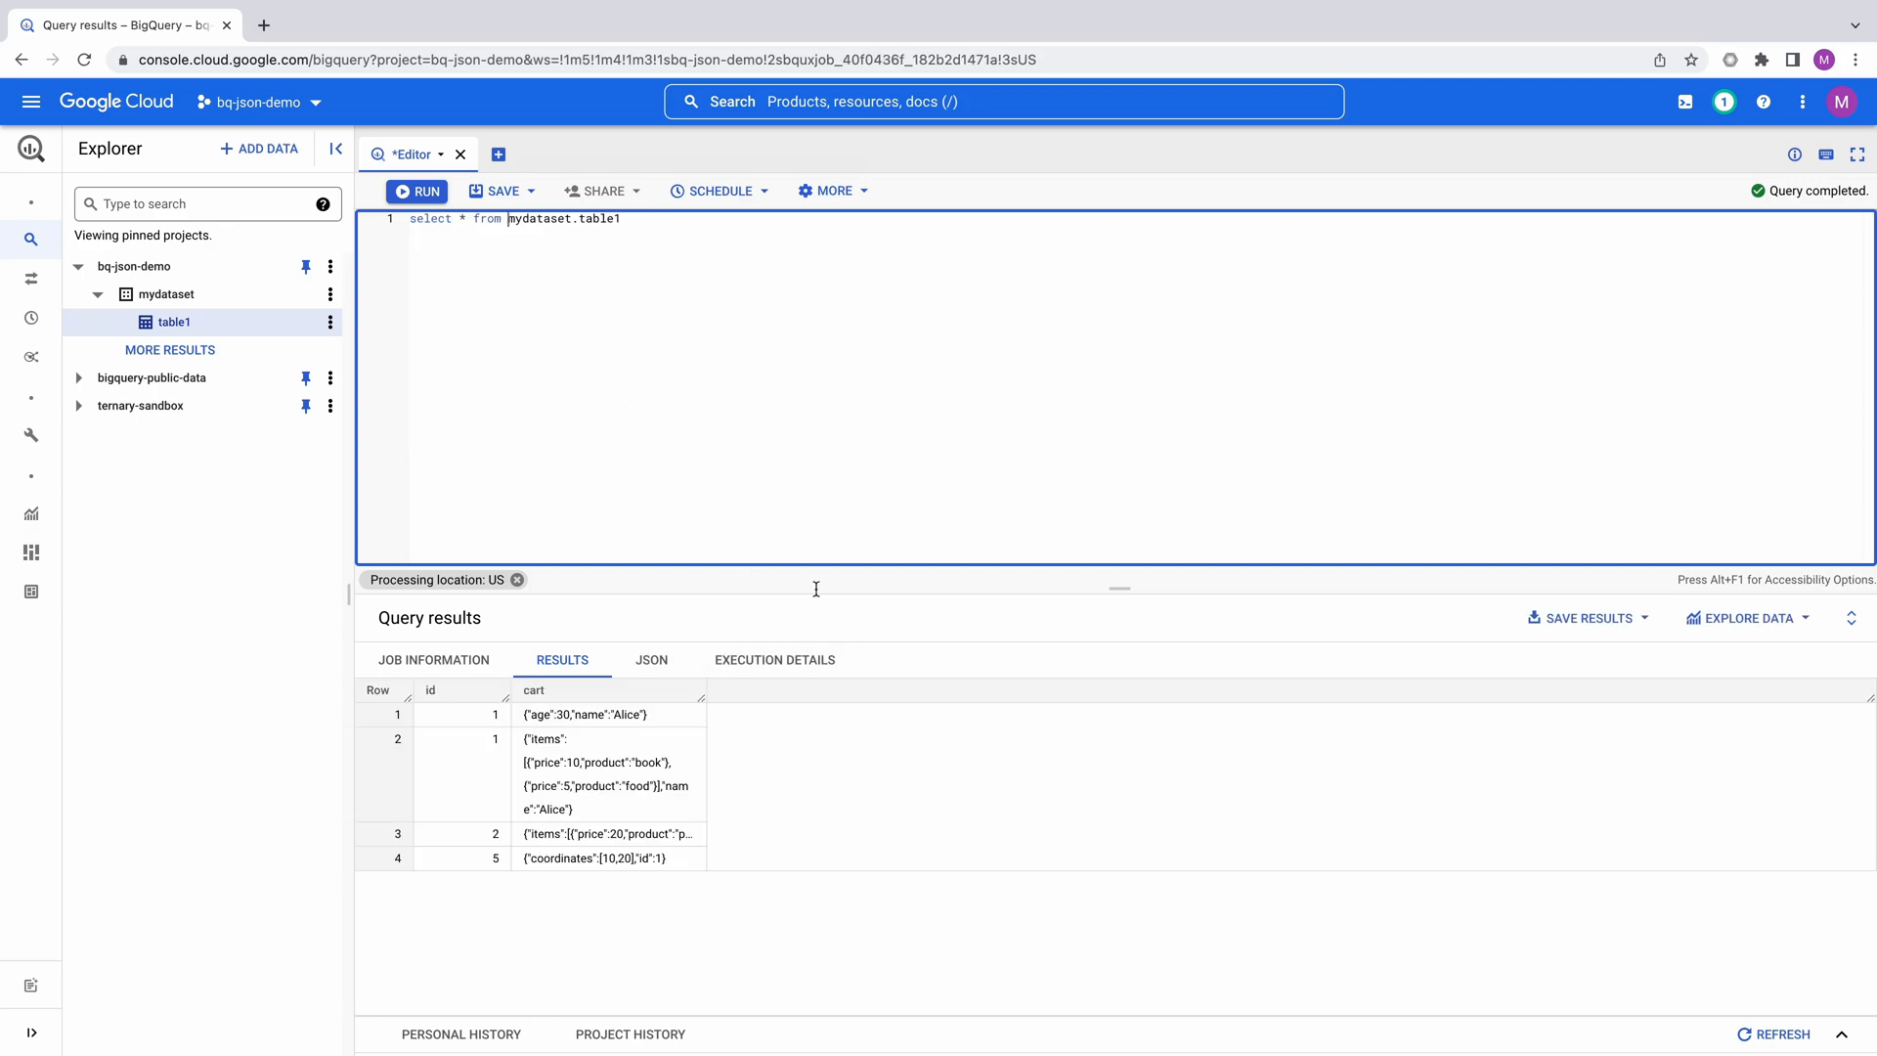
mouse_move(1255, 84)
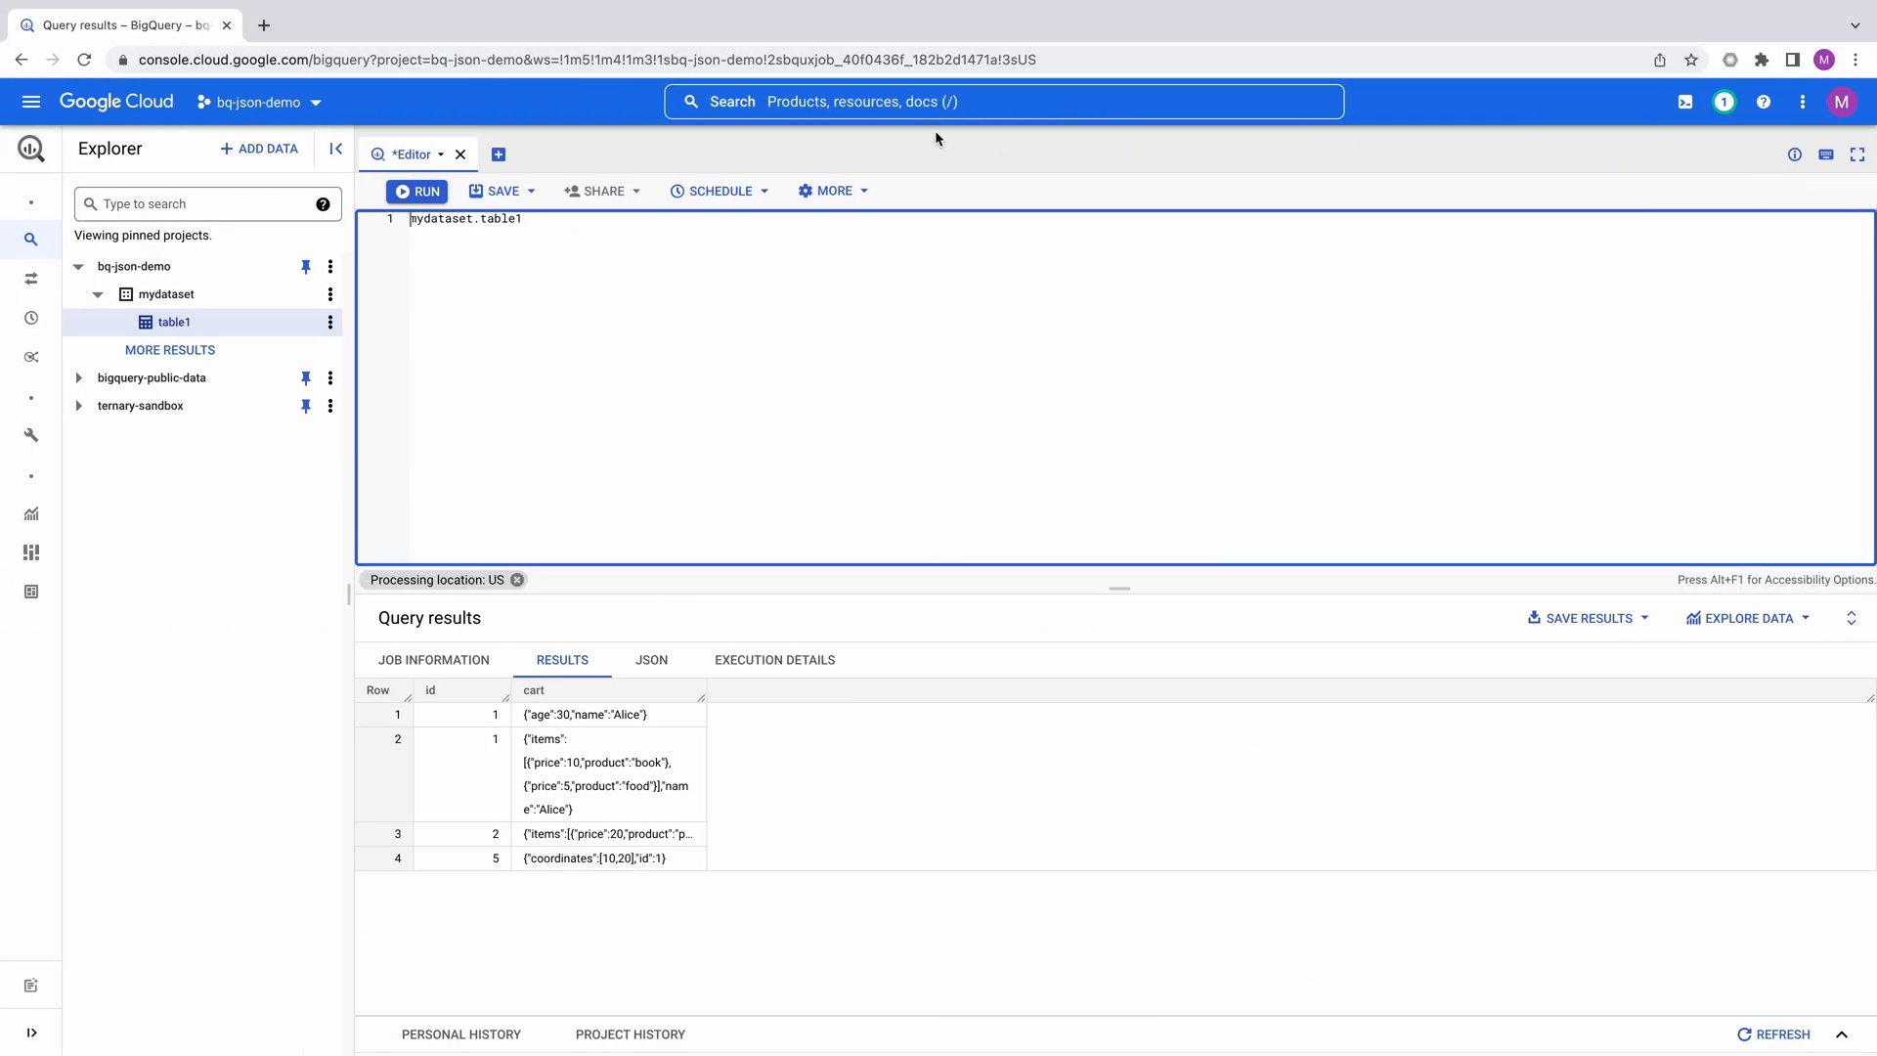
- Run select cart.name from mydataset.table1, then change name to items
type("select cart.name")
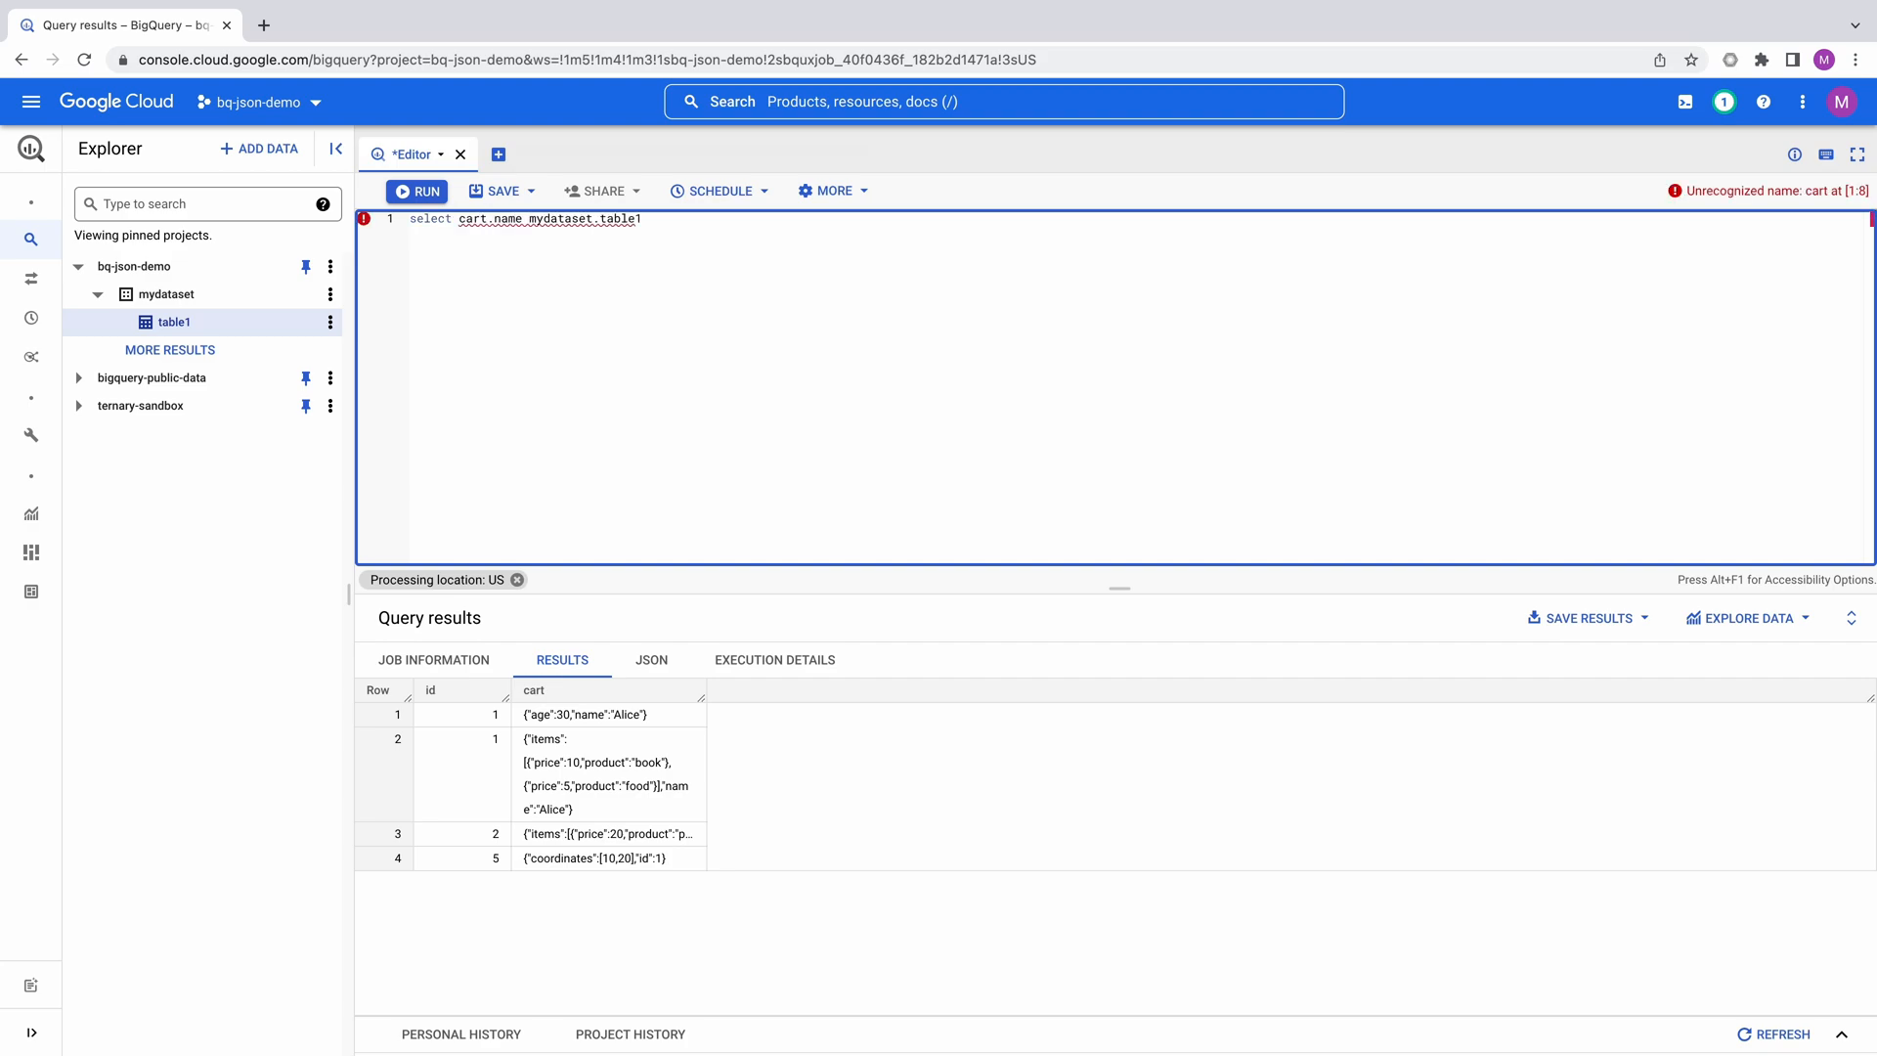
left_click(417, 190)
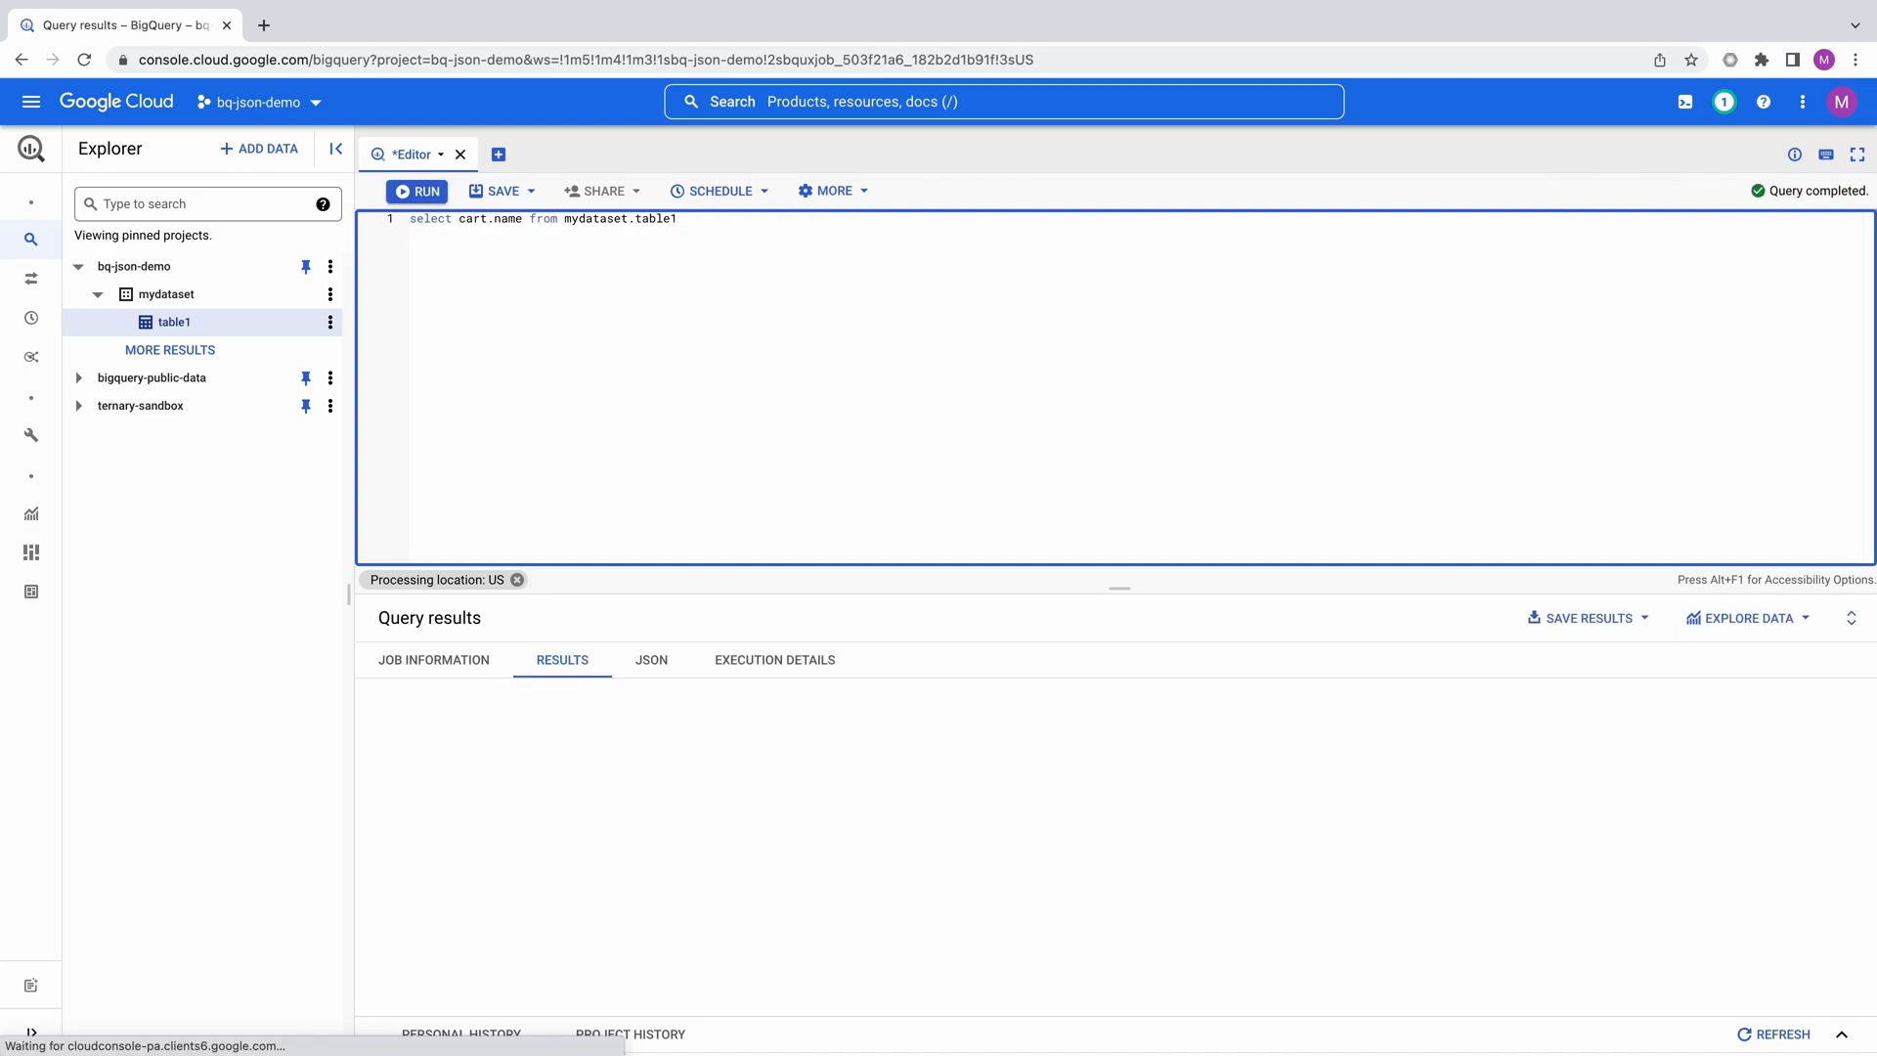
left_click(416, 190)
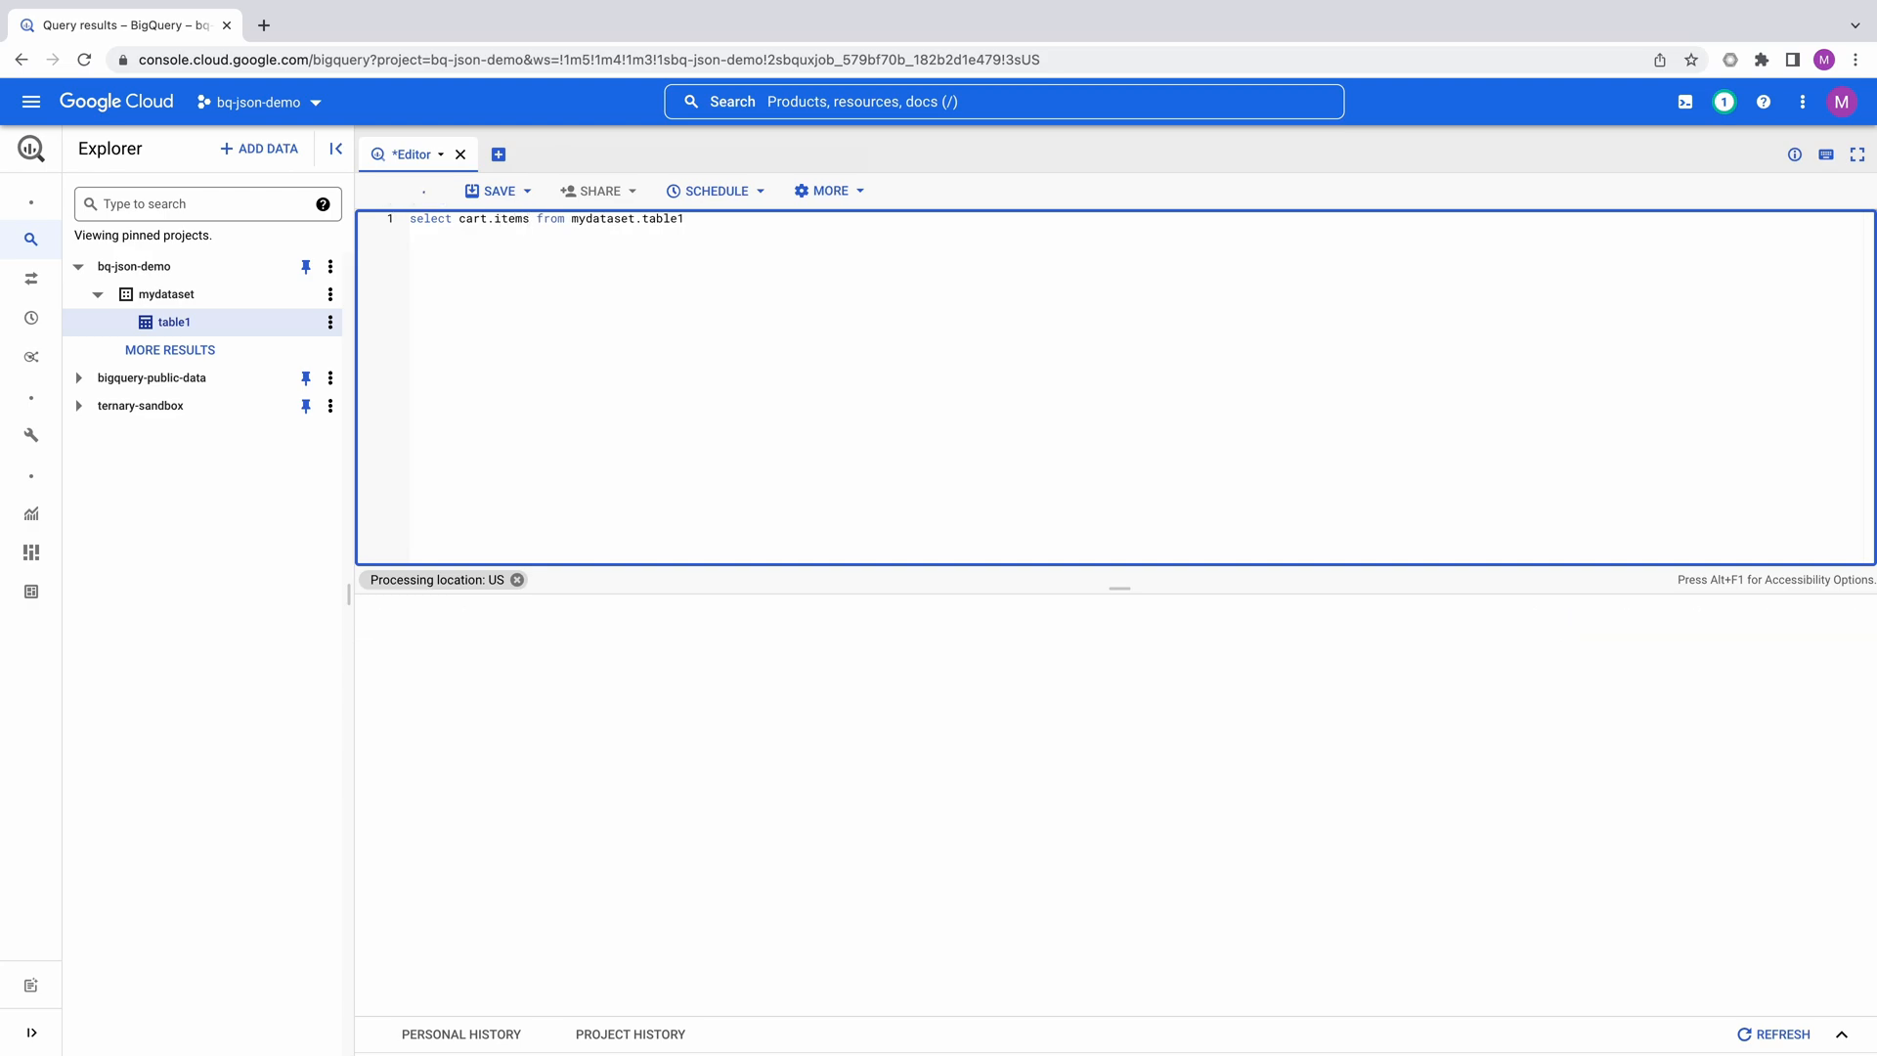
- Query cart.items[0], then cart.items[0].price, returning prices 10 and 20
left_click(417, 189)
type("[0]")
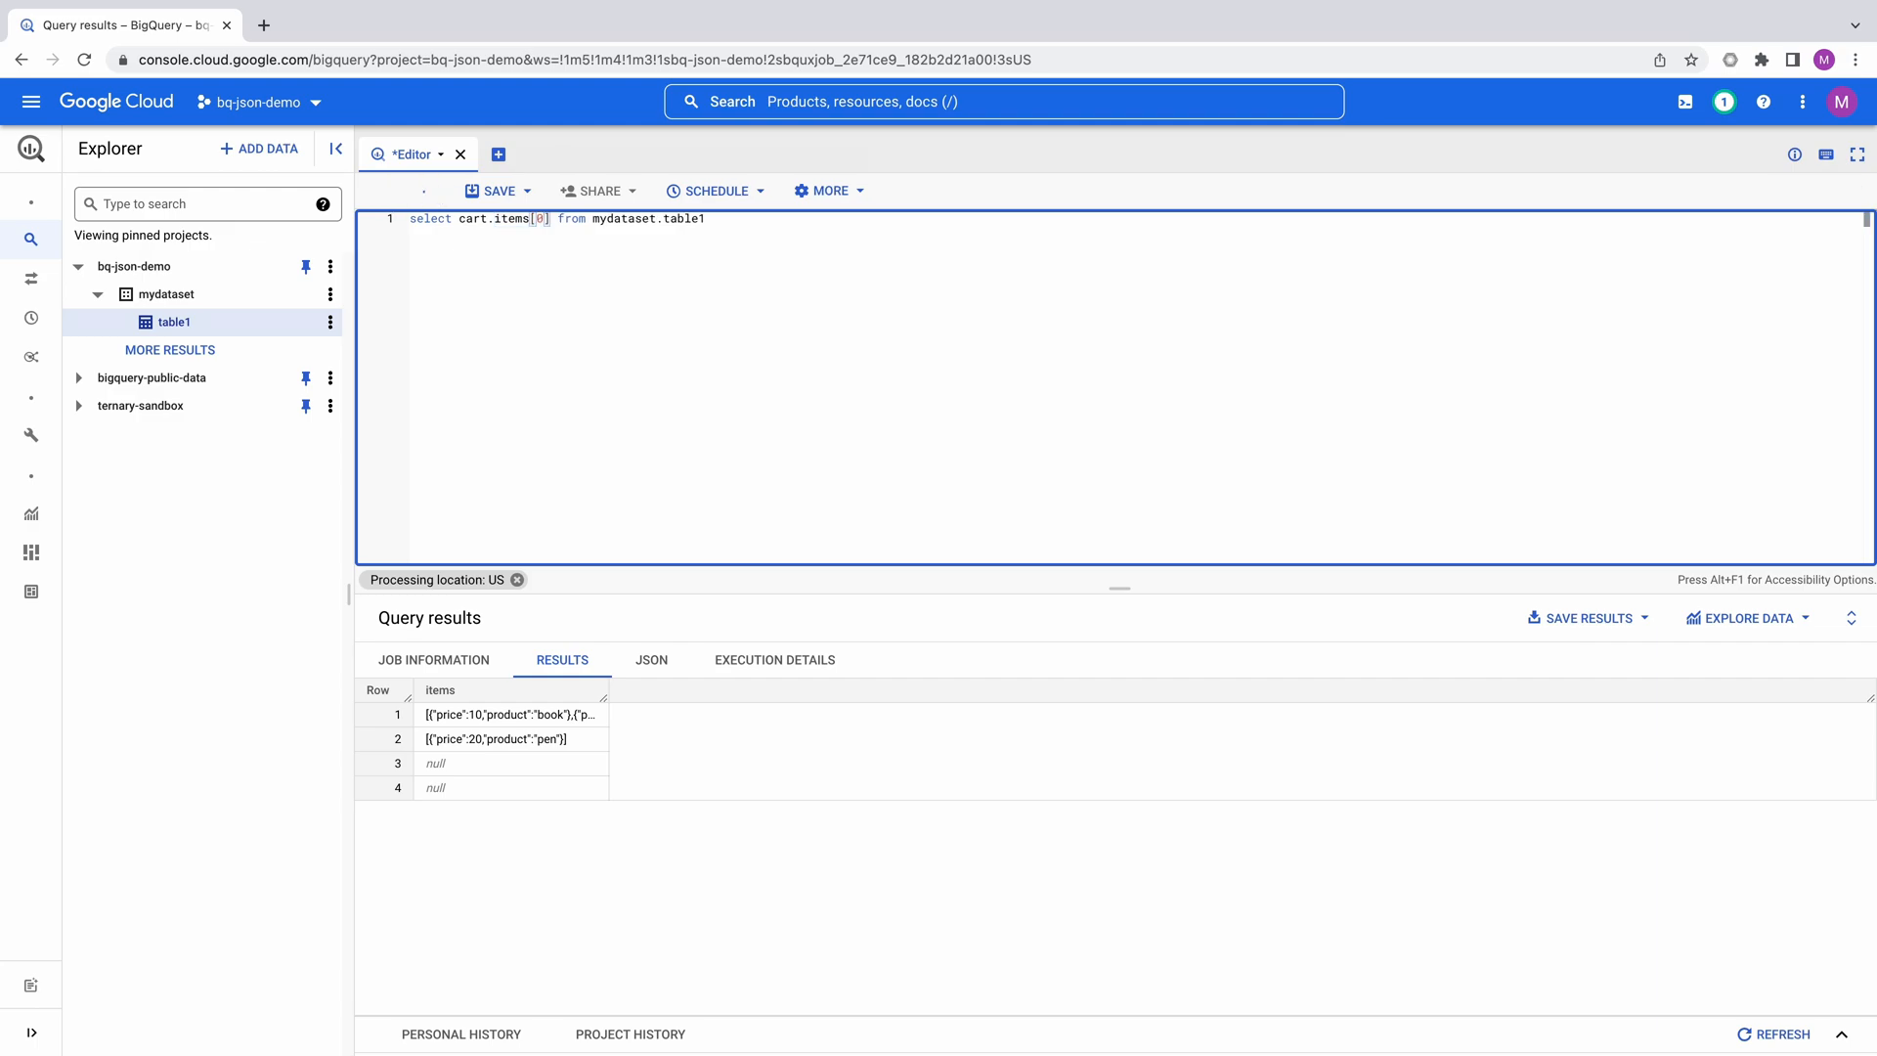
left_click(417, 189)
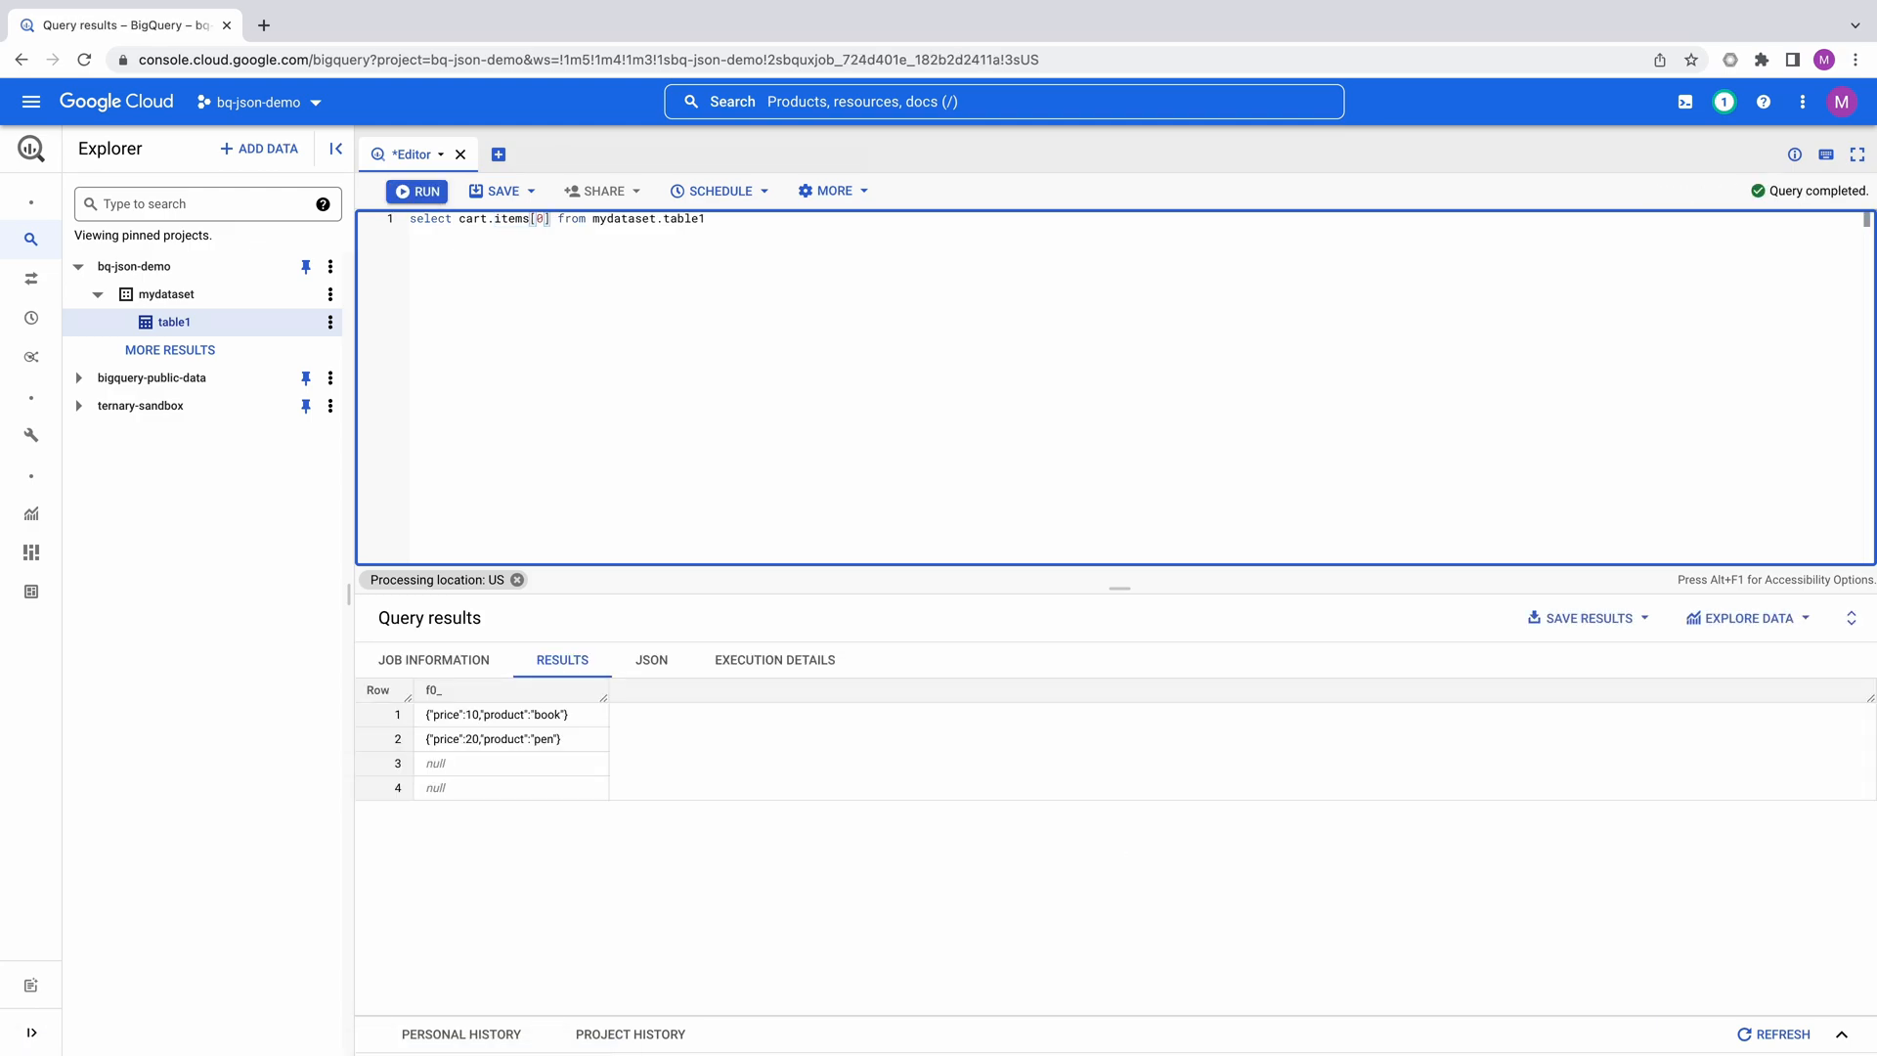
type(".price")
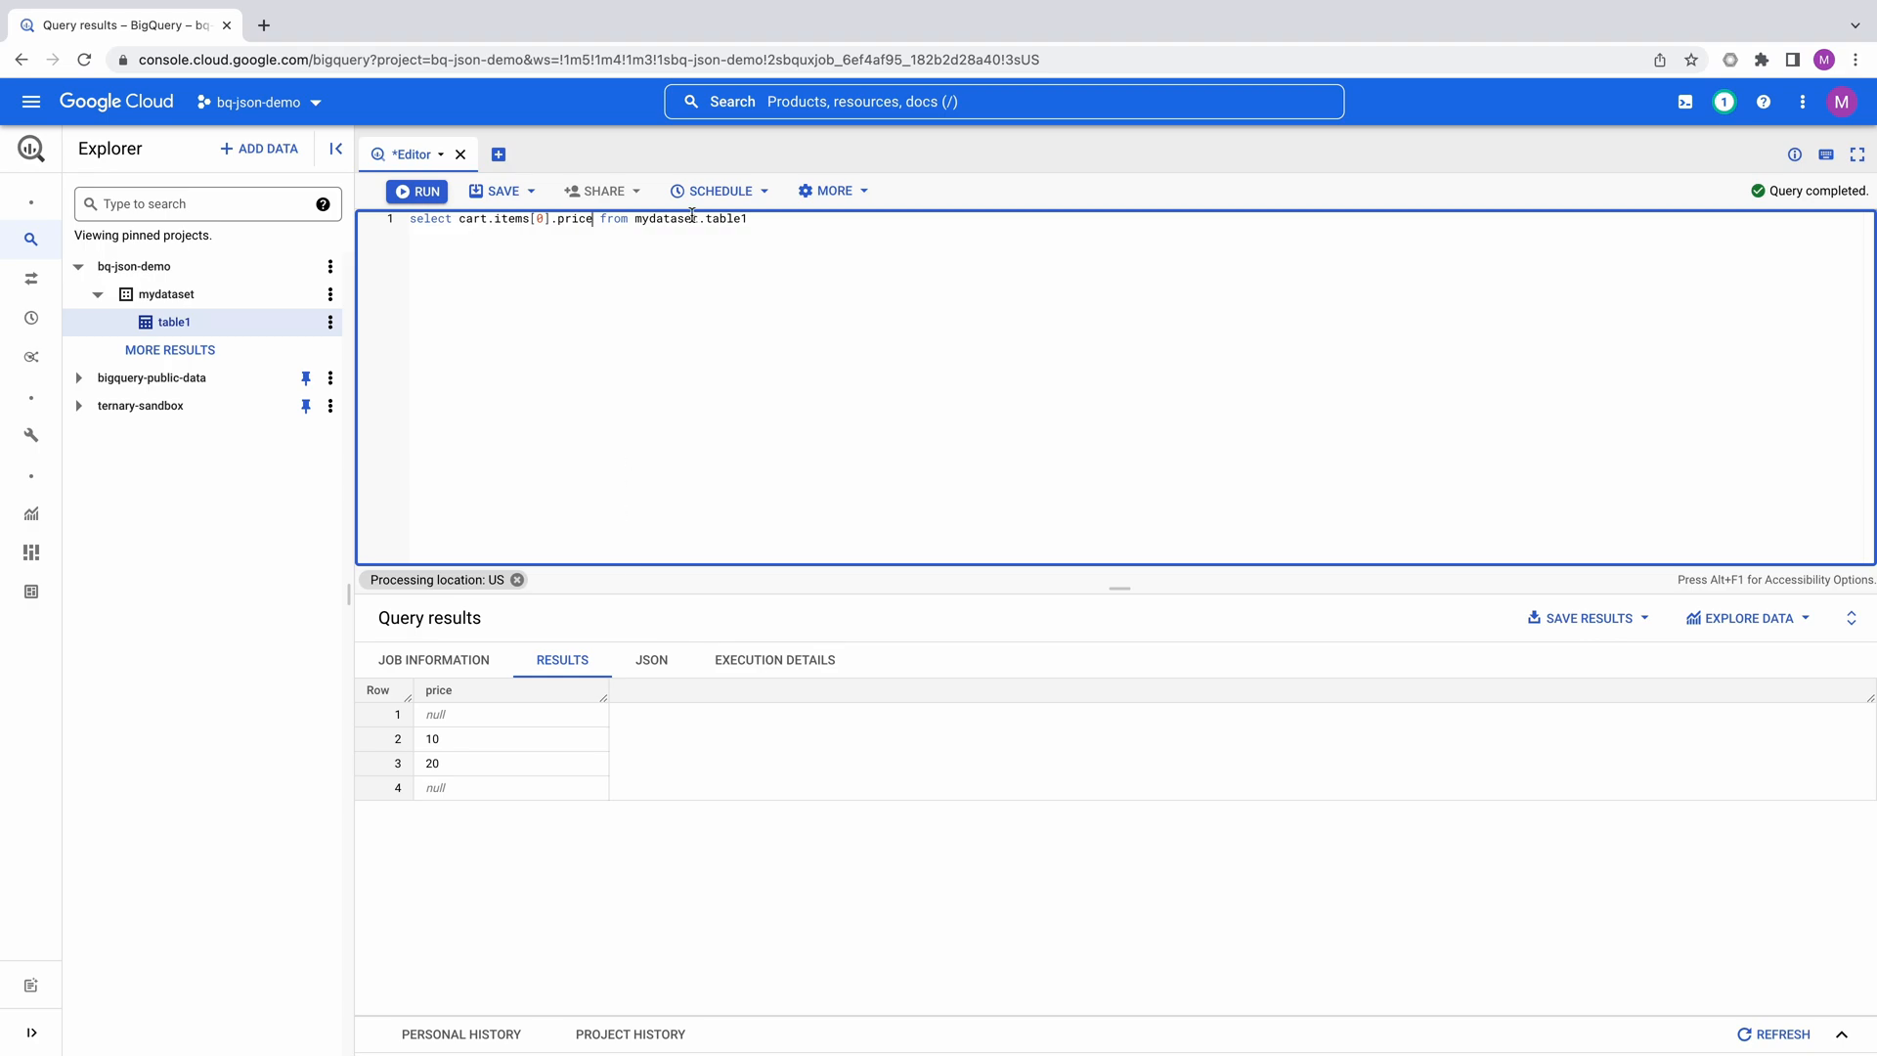